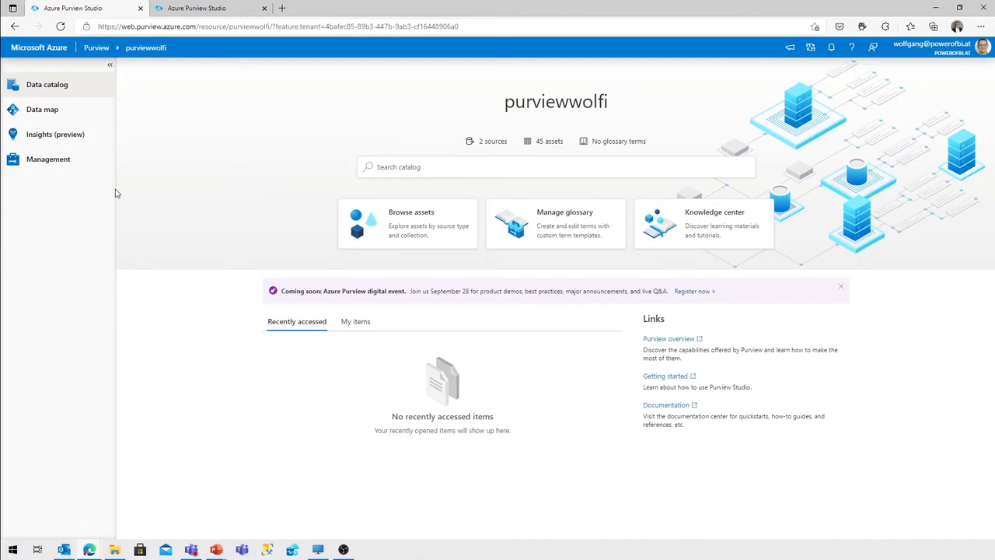
pyautogui.moveTo(137, 170)
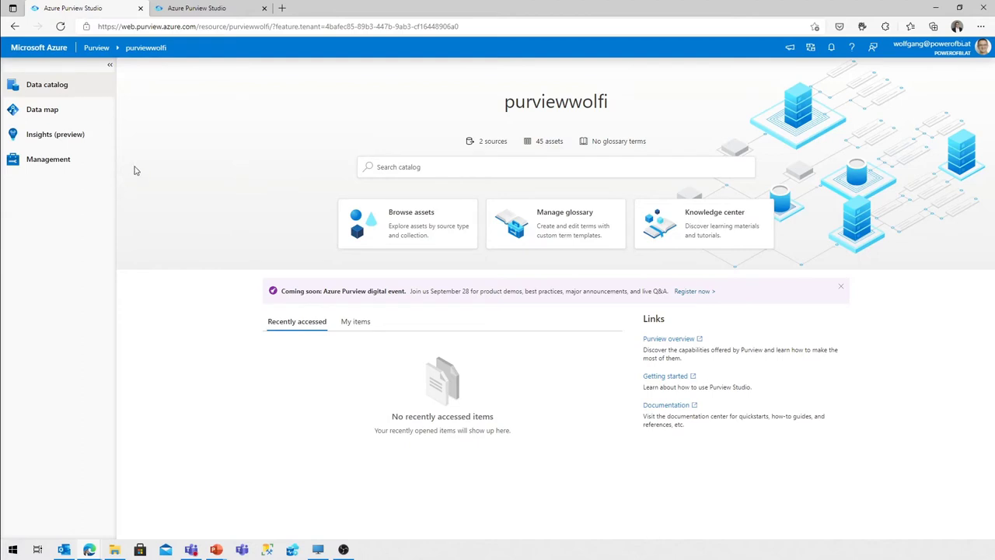
# Show the Data map with the collection hierarchy and its two registered sources
pyautogui.click(42, 109)
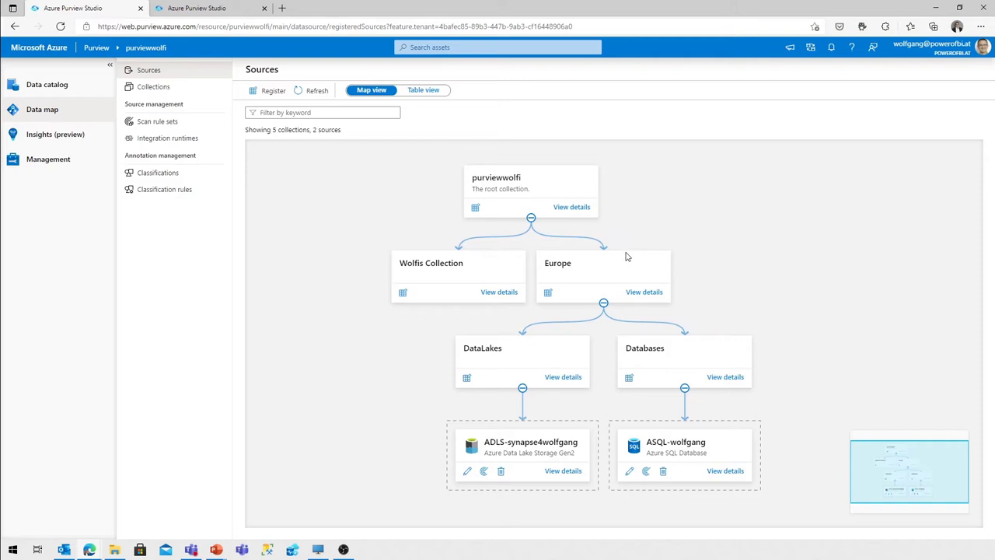
pyautogui.moveTo(528, 358)
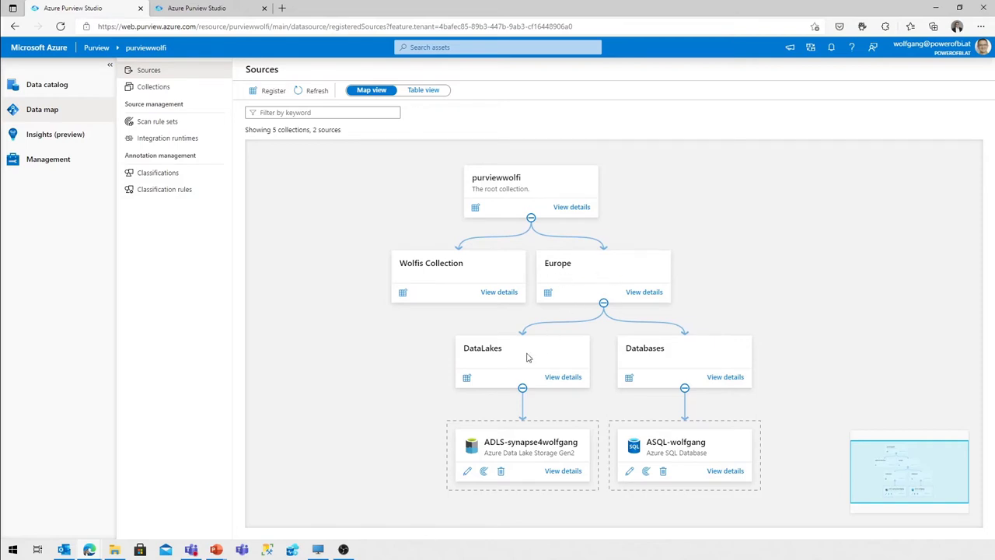
pyautogui.moveTo(666, 367)
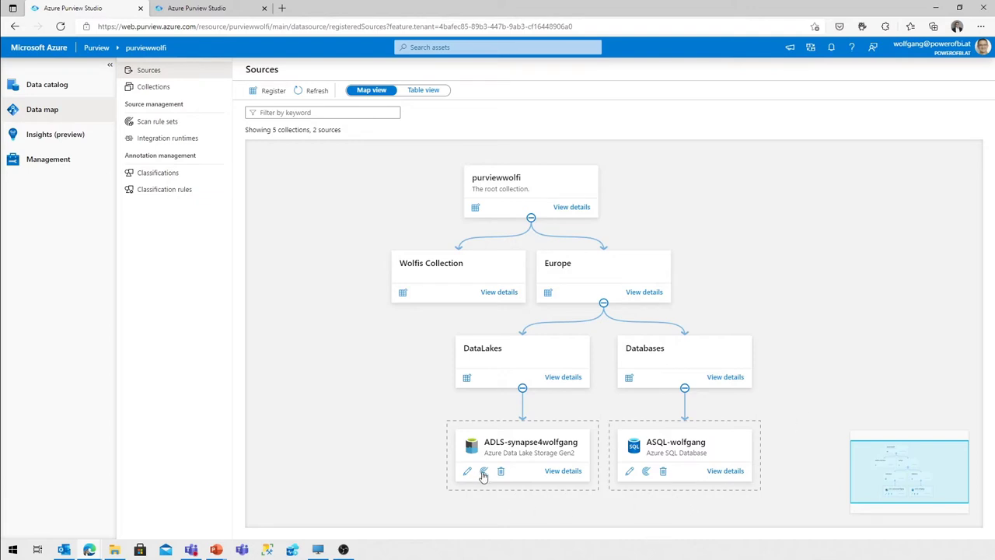
pyautogui.moveTo(484, 473)
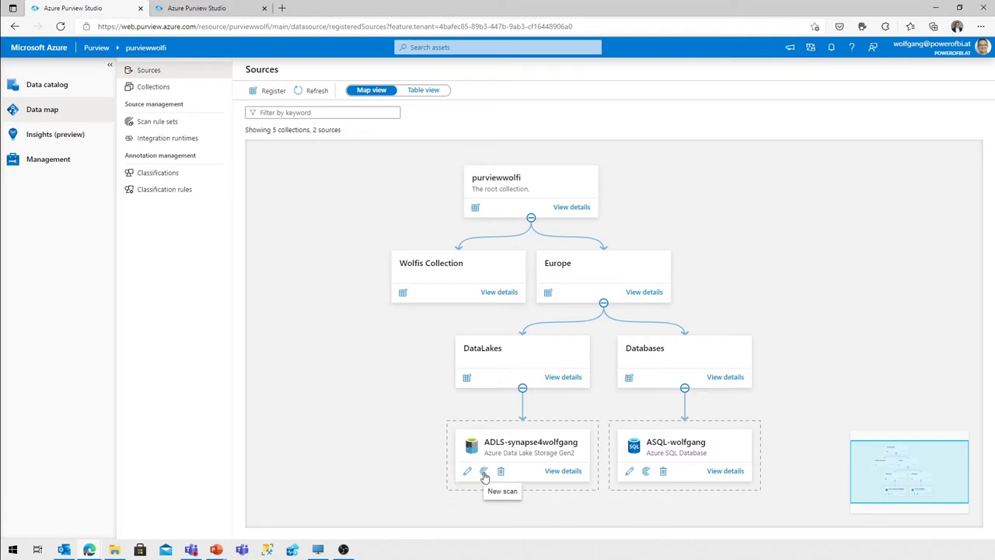
# Start a new ADLS scan named Scan-ADLS-01 with AutoResolveIntegrationRuntime and the Purview MSI credential
pyautogui.click(483, 471)
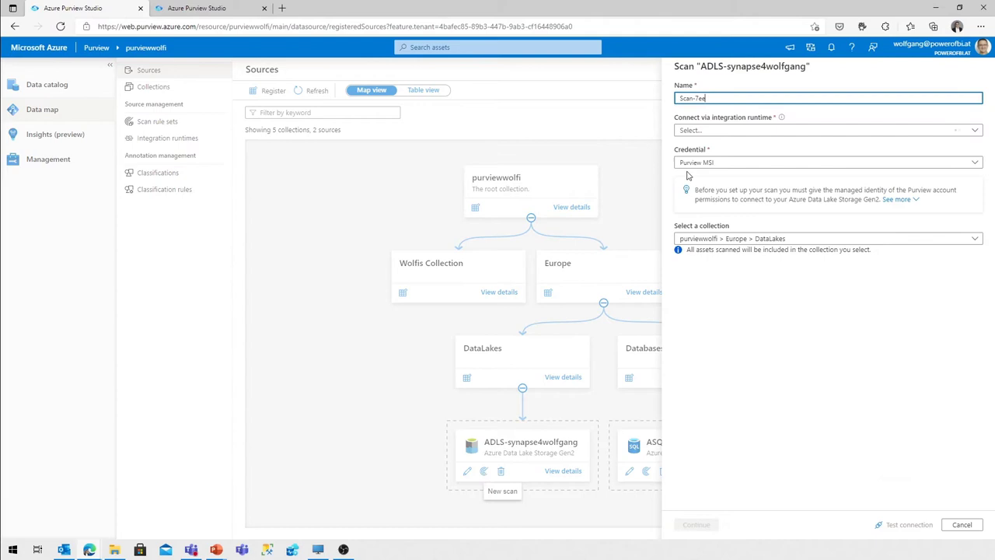
pyautogui.click(828, 131)
pyautogui.write('ADLS-')
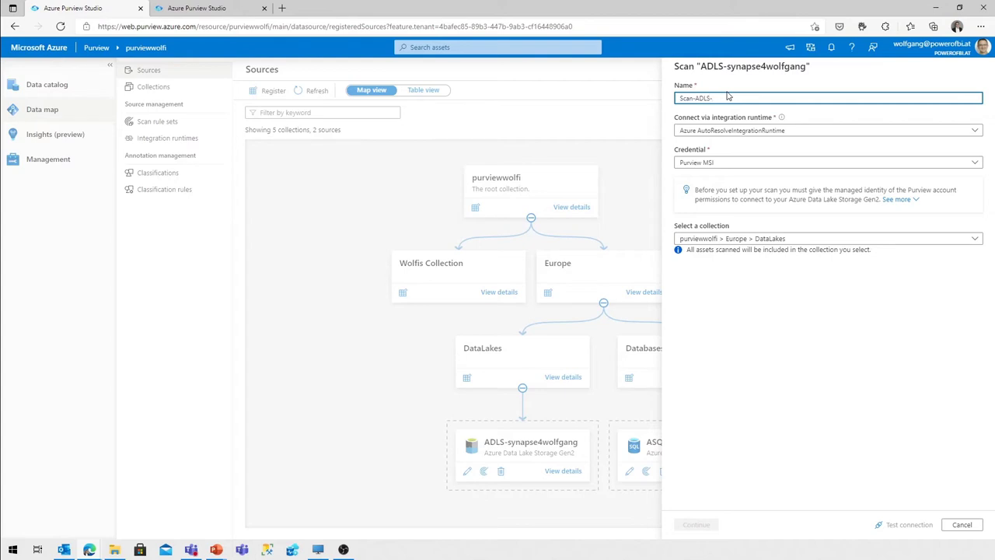
pyautogui.write('01')
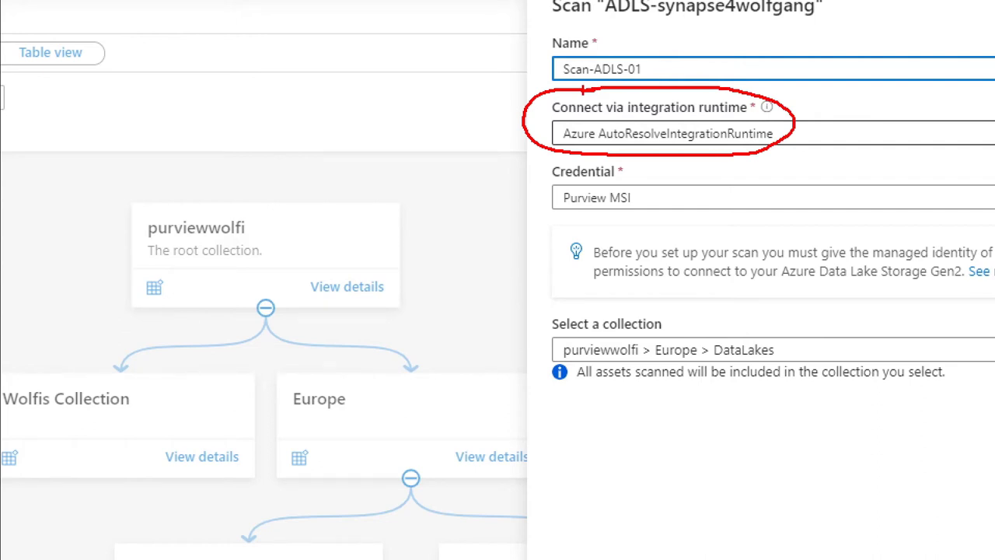
pyautogui.moveTo(579, 127)
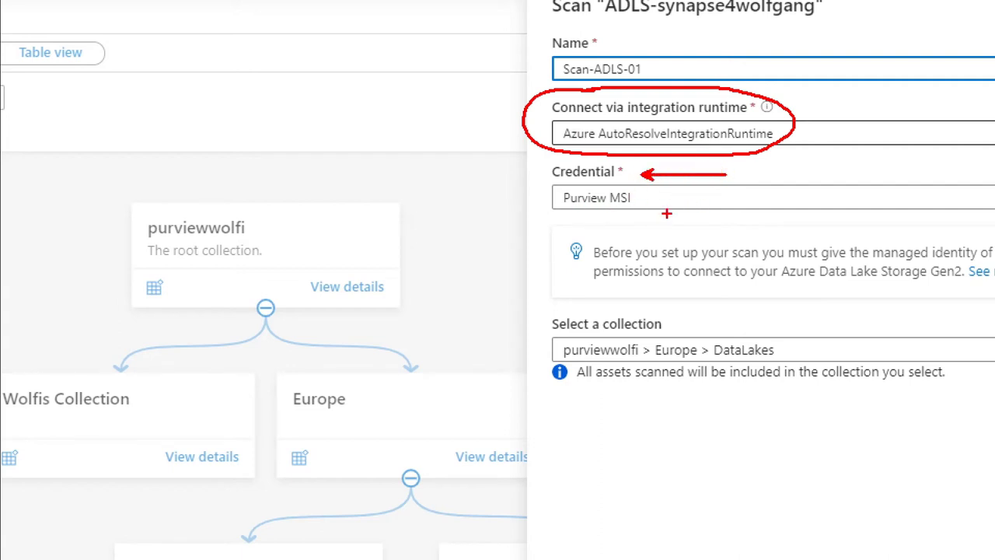
pyautogui.click(824, 162)
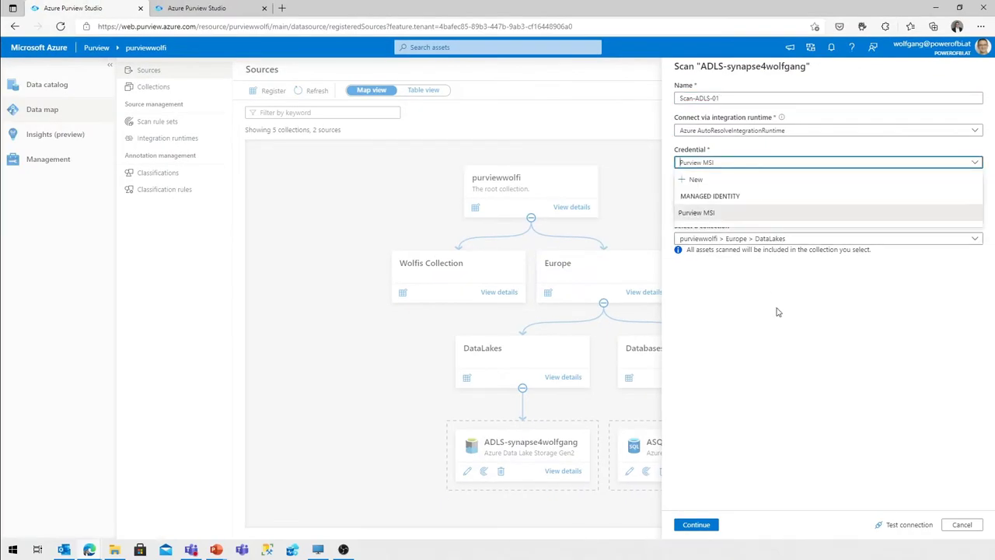
pyautogui.click(697, 212)
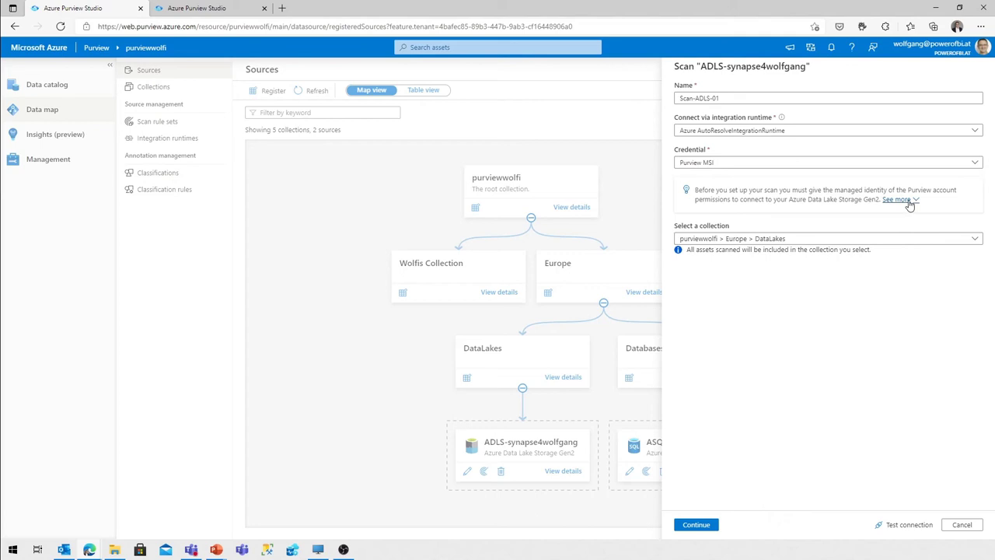
pyautogui.click(896, 199)
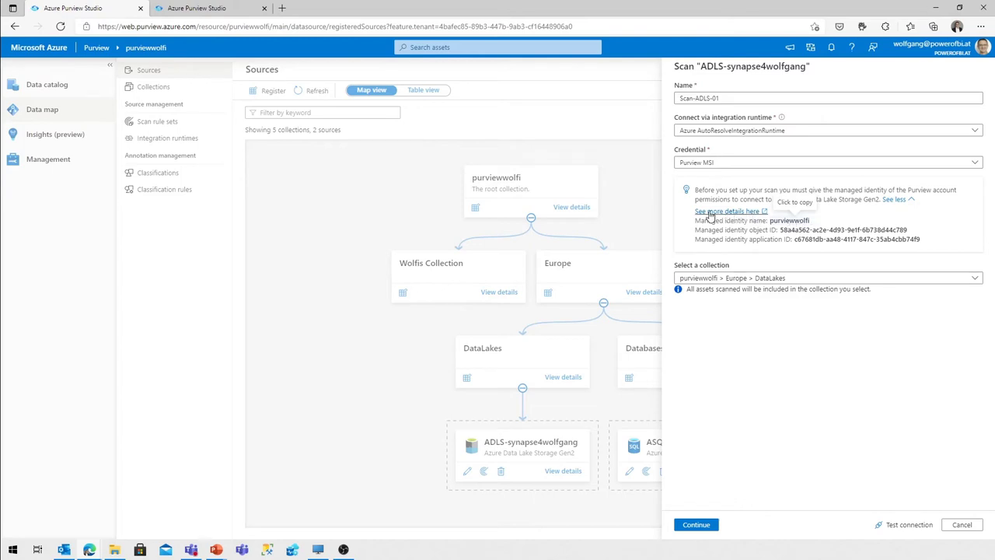
pyautogui.moveTo(690, 209)
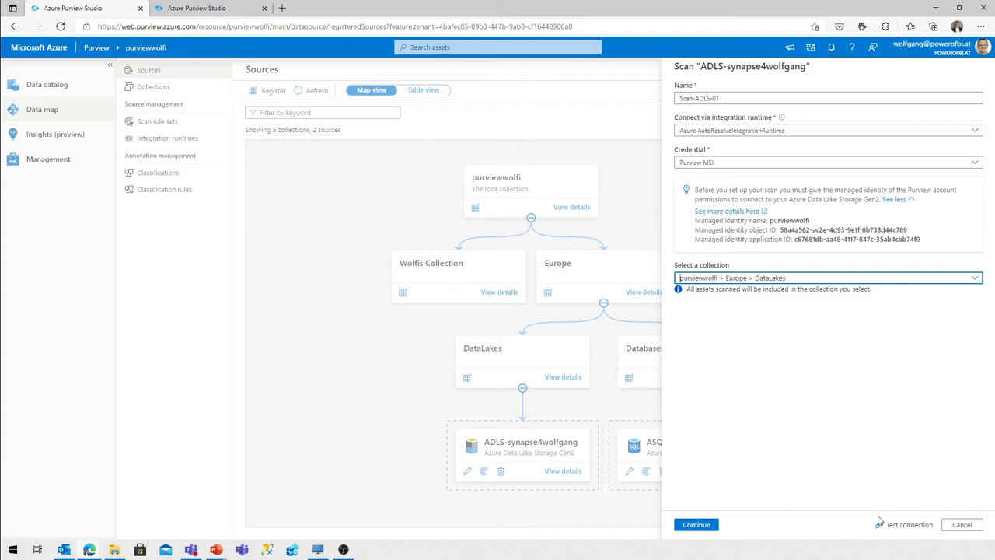
# Test the data lake connection successfully and continue to the scan scope
pyautogui.click(908, 524)
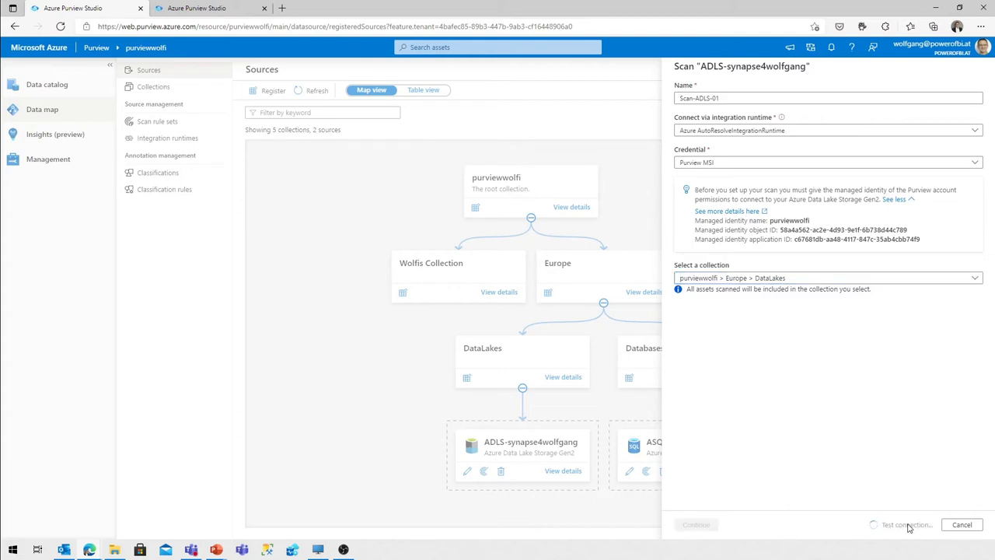
pyautogui.click(908, 524)
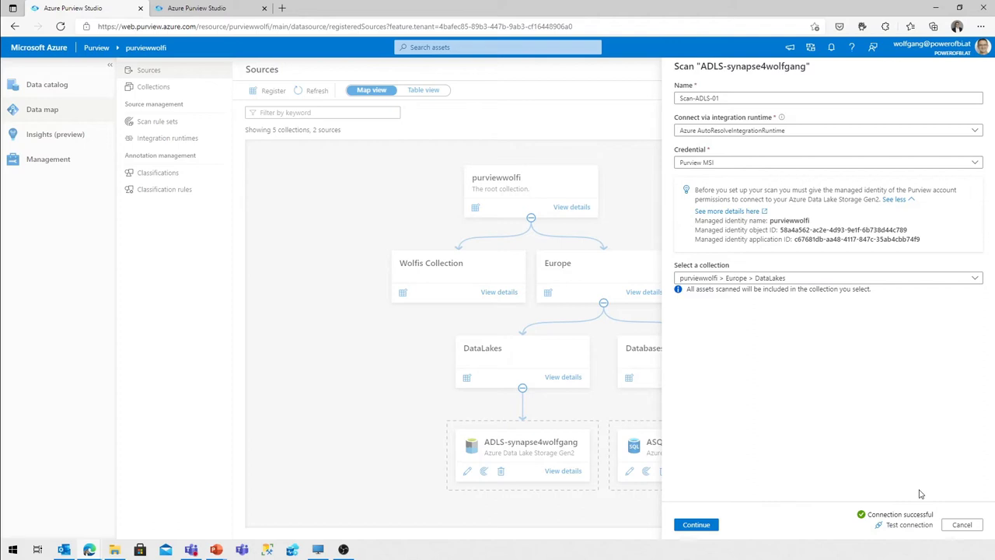
pyautogui.click(695, 524)
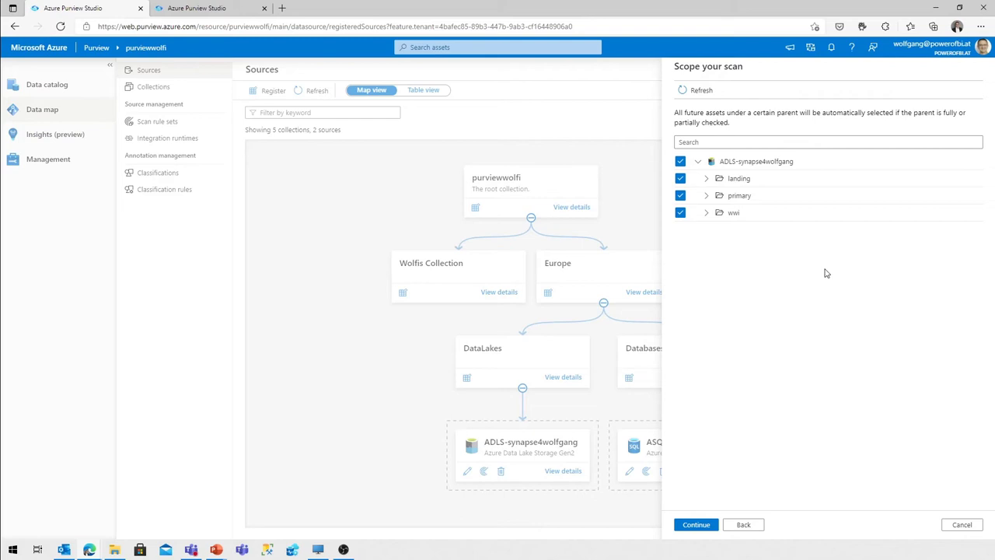
pyautogui.moveTo(740, 93)
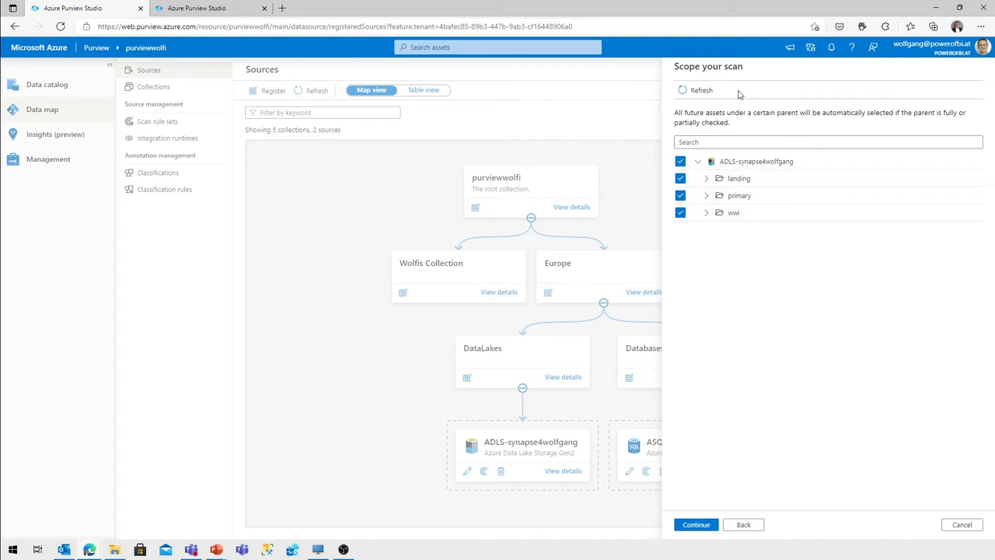
pyautogui.moveTo(703, 179)
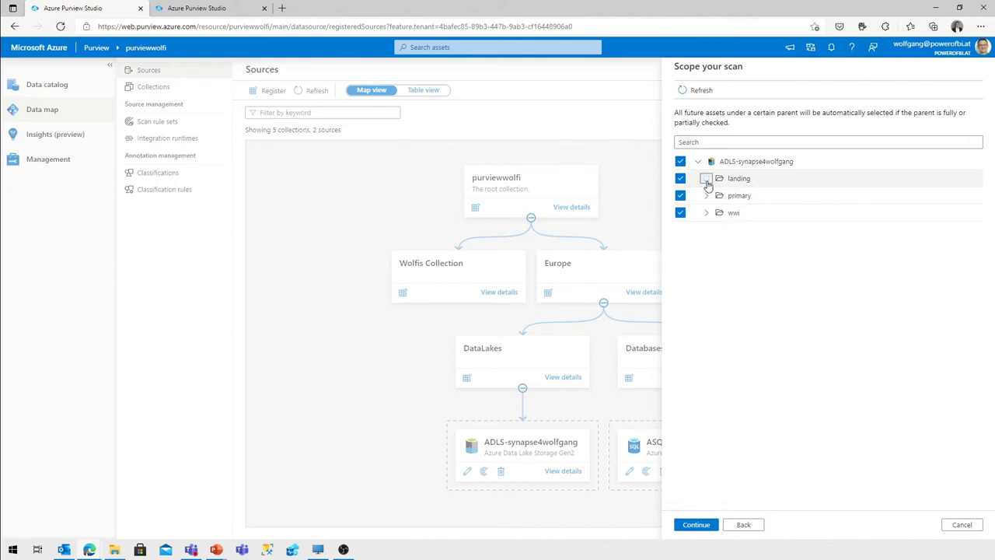
# Keep landing, primary and raw folders in scope, peeking into landing, and continue to rule sets
pyautogui.click(706, 177)
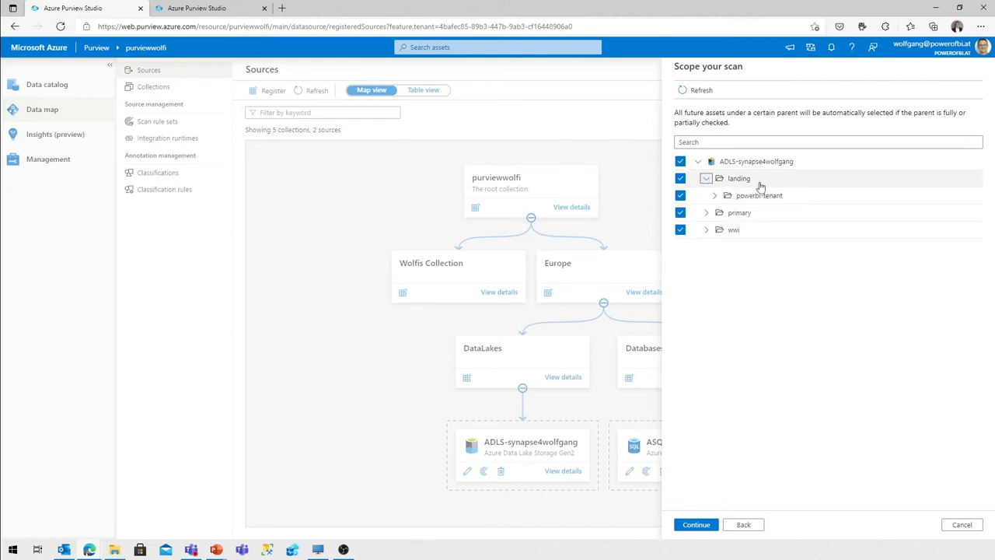
pyautogui.click(706, 178)
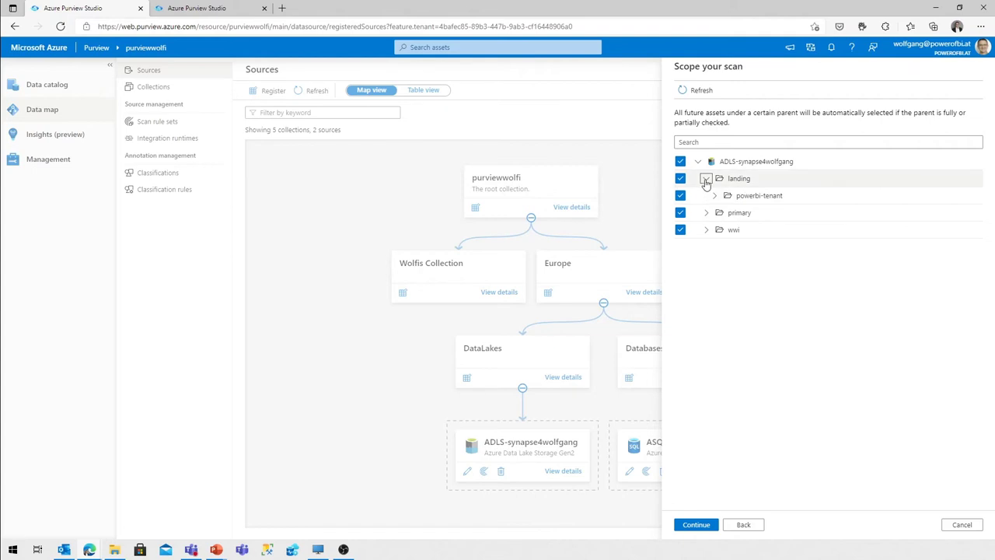
pyautogui.click(706, 177)
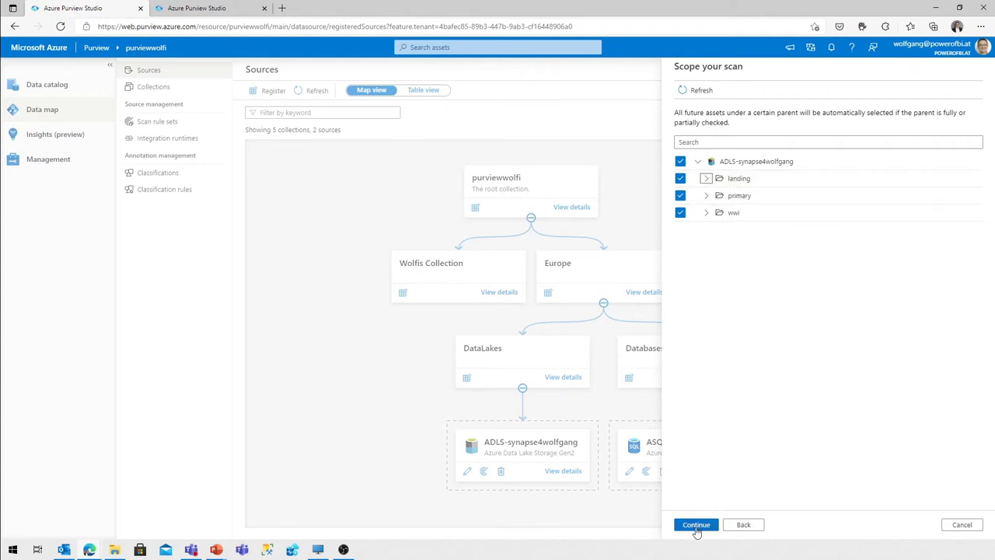
pyautogui.click(697, 524)
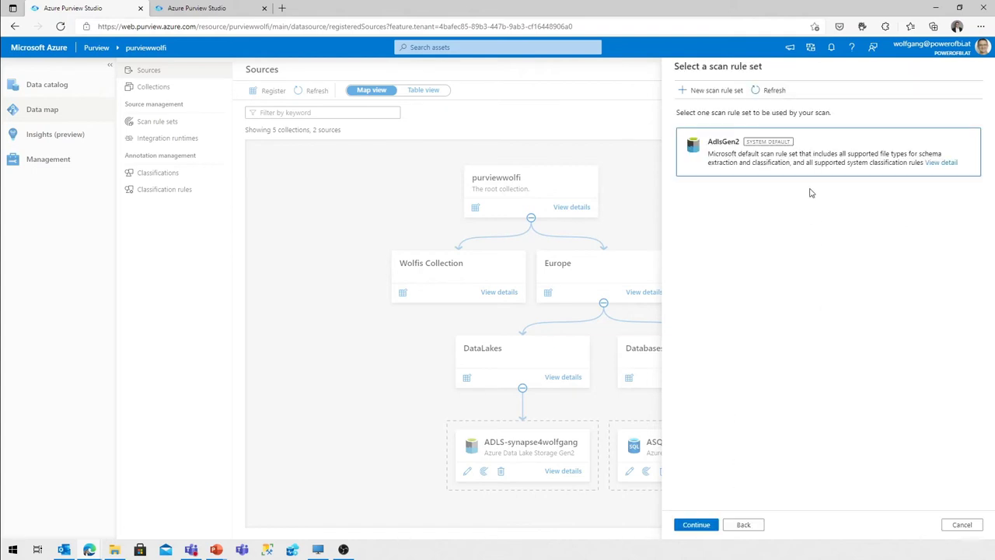
pyautogui.moveTo(784, 221)
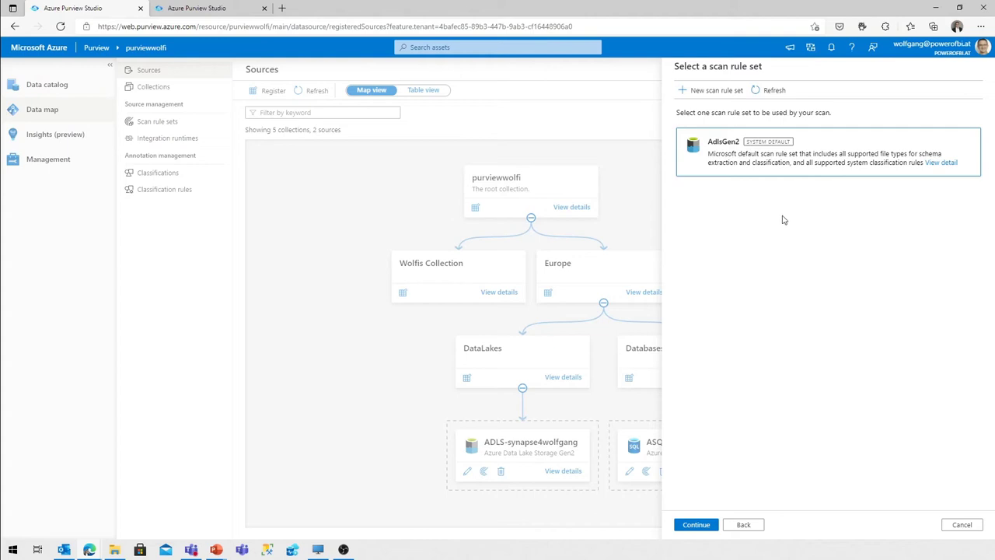
pyautogui.moveTo(780, 221)
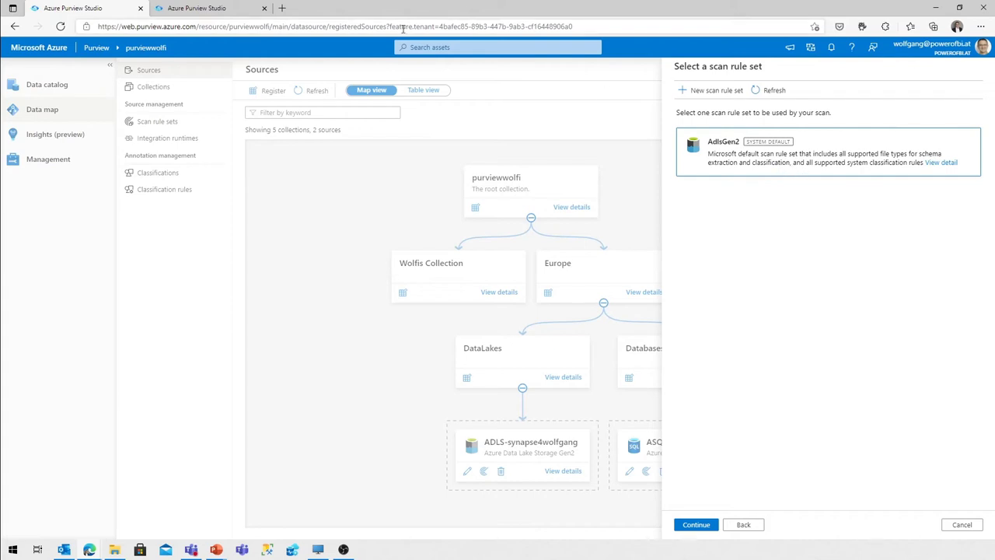
# Review the AdlsGen2 and AzureSqlDatabase scan rule set details, then return to the wizard
pyautogui.click(157, 121)
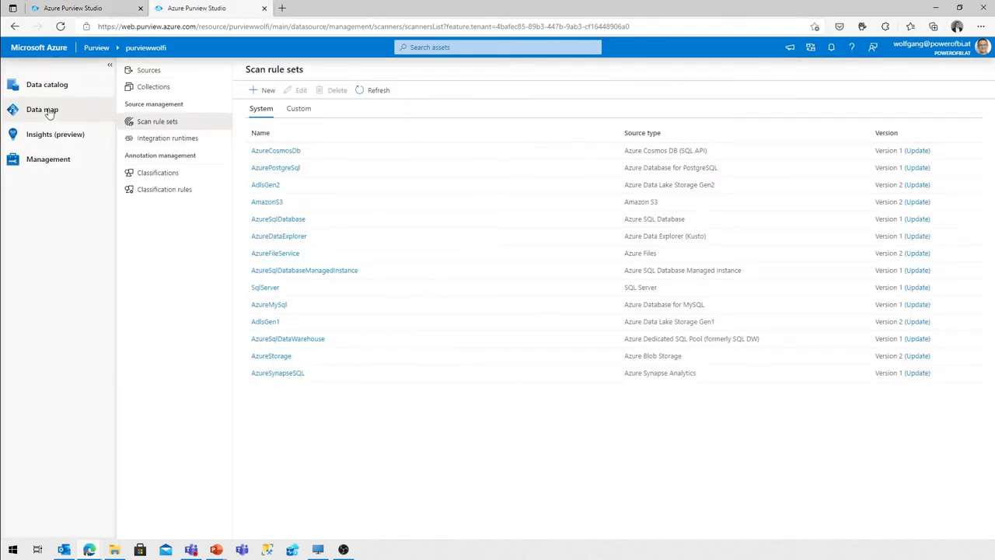
pyautogui.click(42, 109)
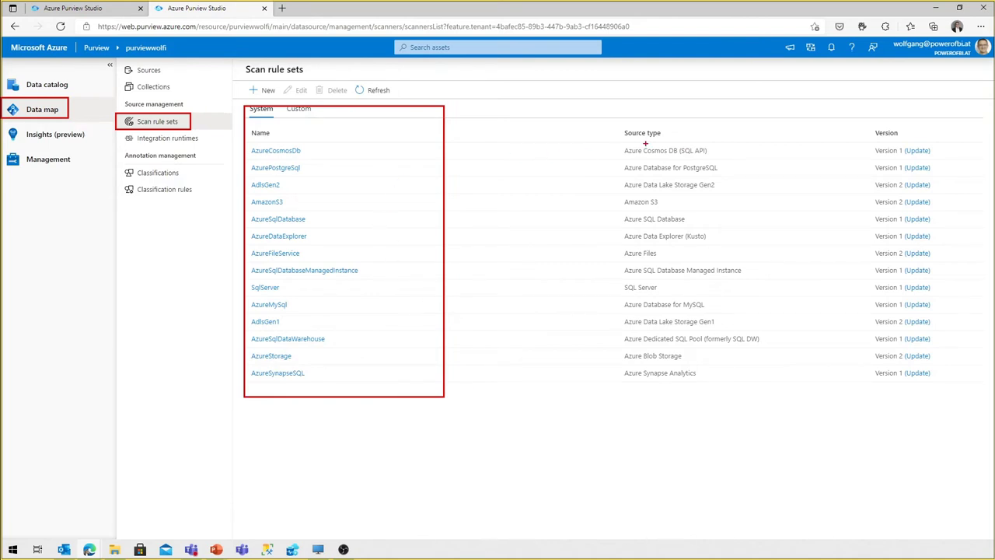
pyautogui.moveTo(730, 146)
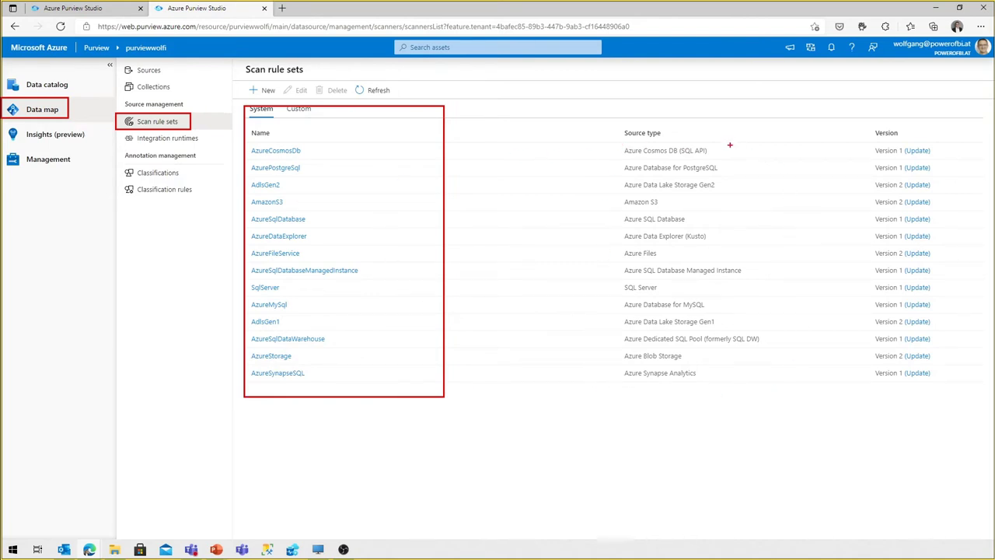
pyautogui.moveTo(607, 212)
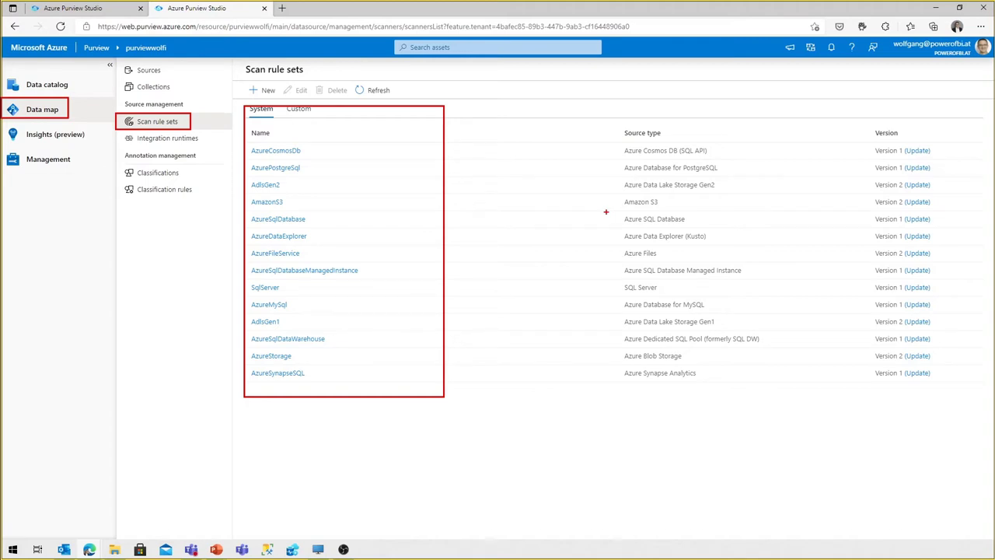
pyautogui.moveTo(264, 183)
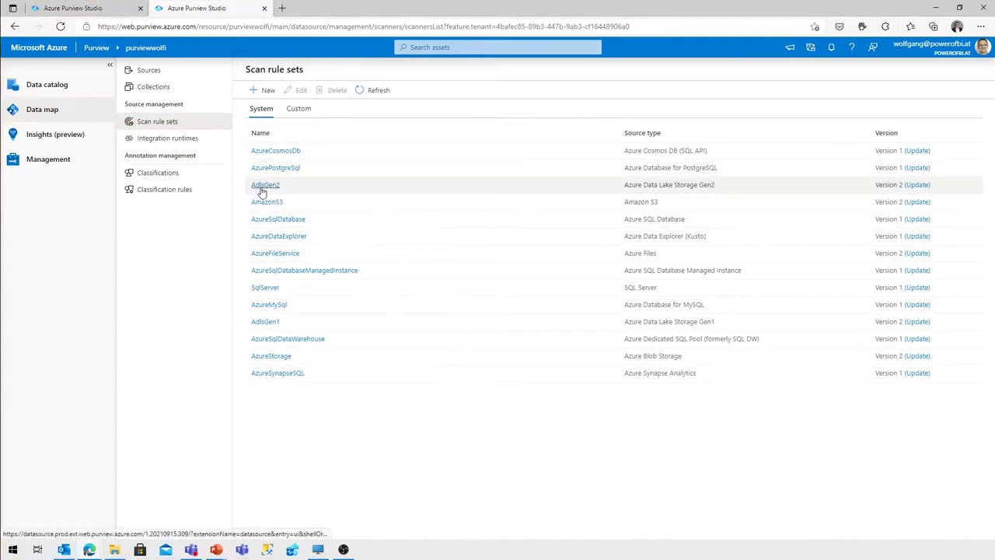
pyautogui.click(264, 183)
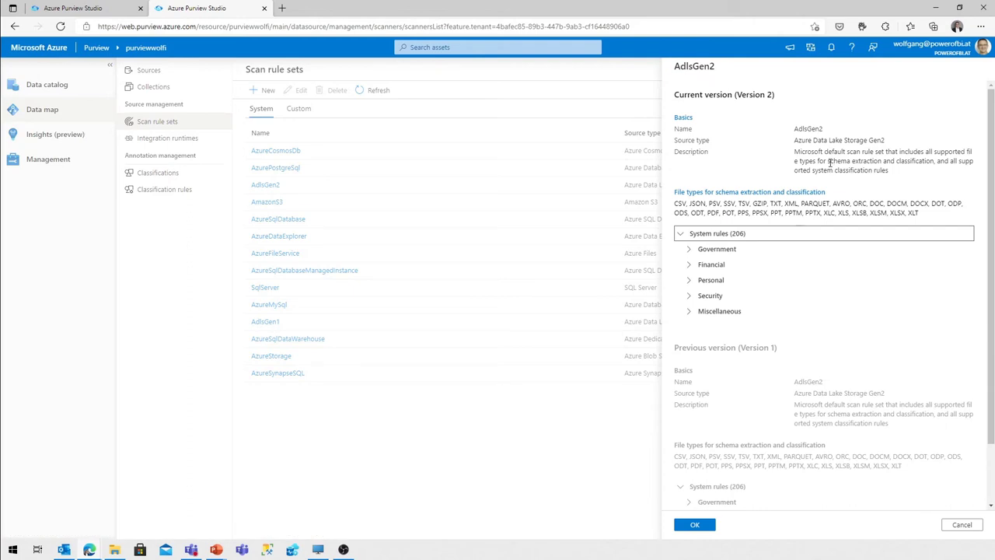
pyautogui.moveTo(675, 207)
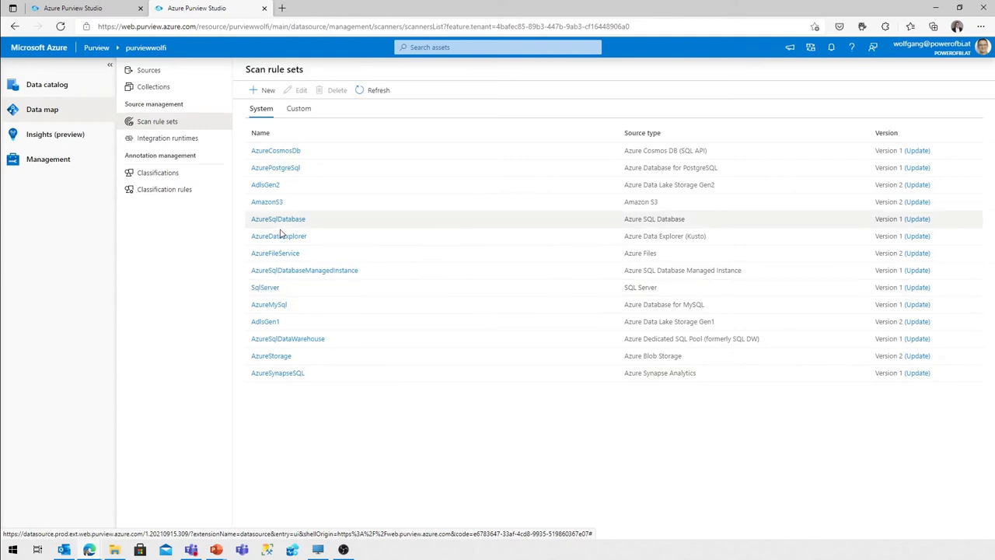
pyautogui.click(277, 217)
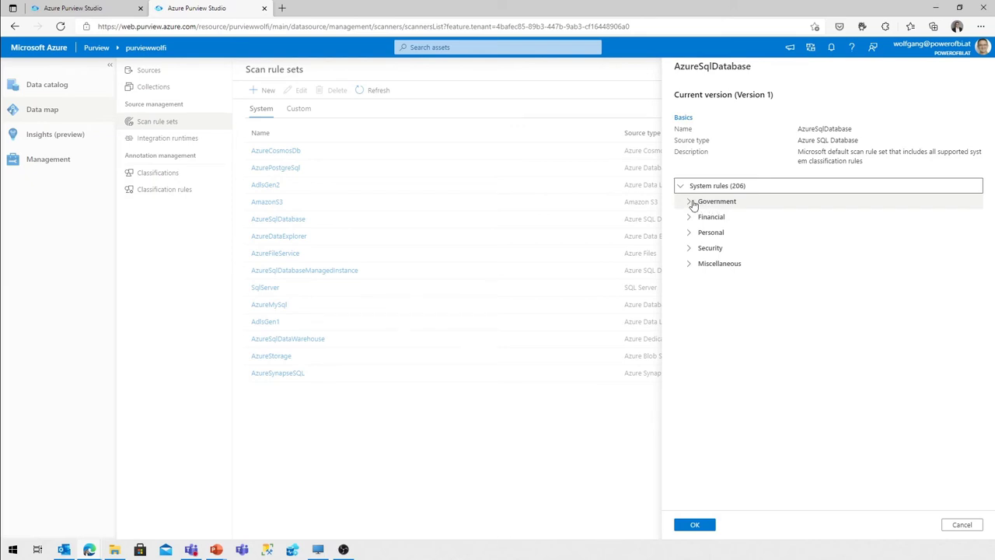
pyautogui.moveTo(740, 197)
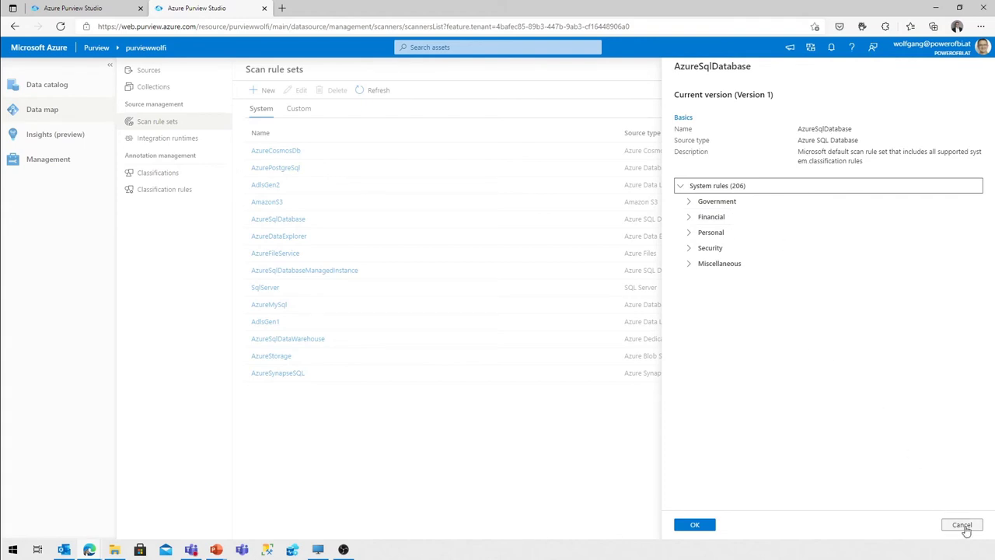
pyautogui.click(961, 525)
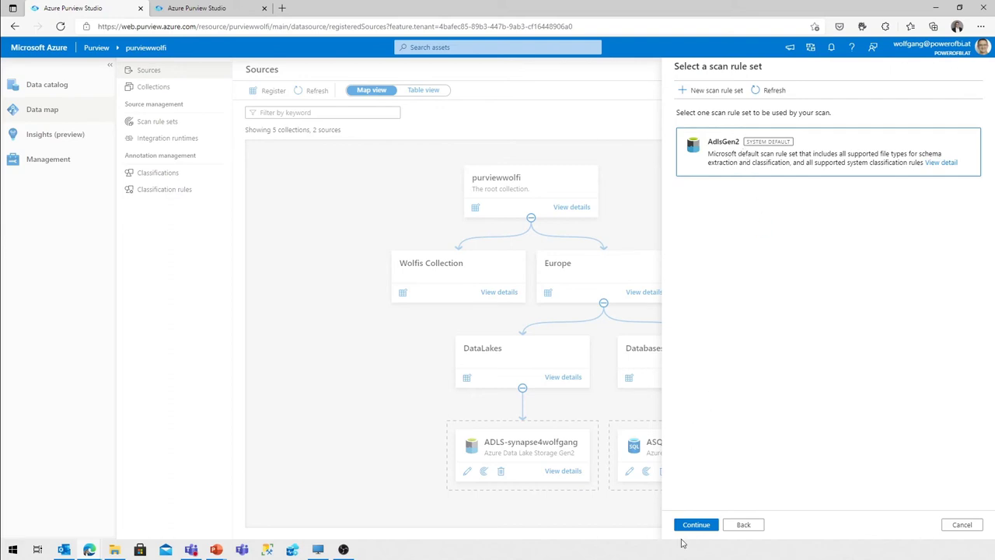
# Accept AdlsGen2, set the trigger to Once, review, then Save and Run Scan-ADLS-01
pyautogui.click(696, 524)
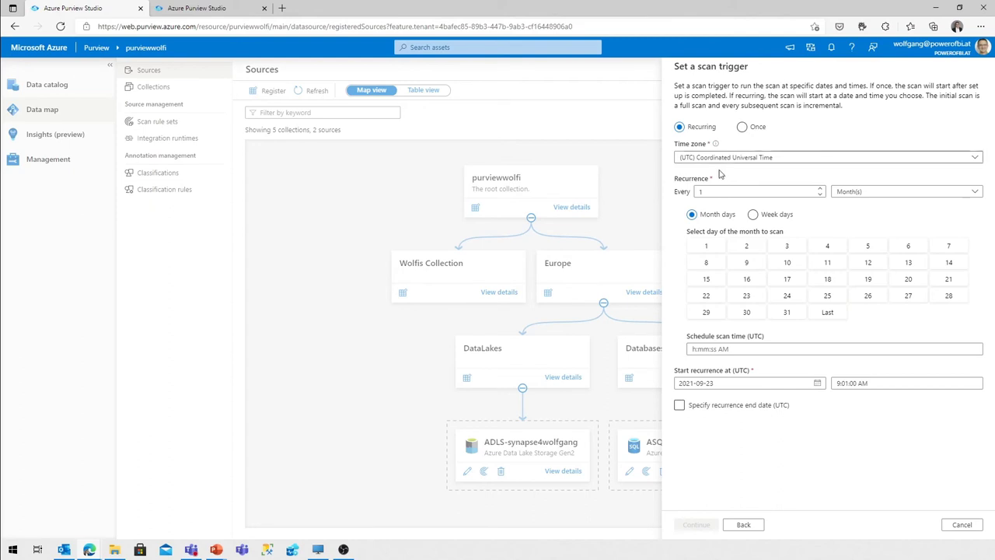
pyautogui.moveTo(728, 175)
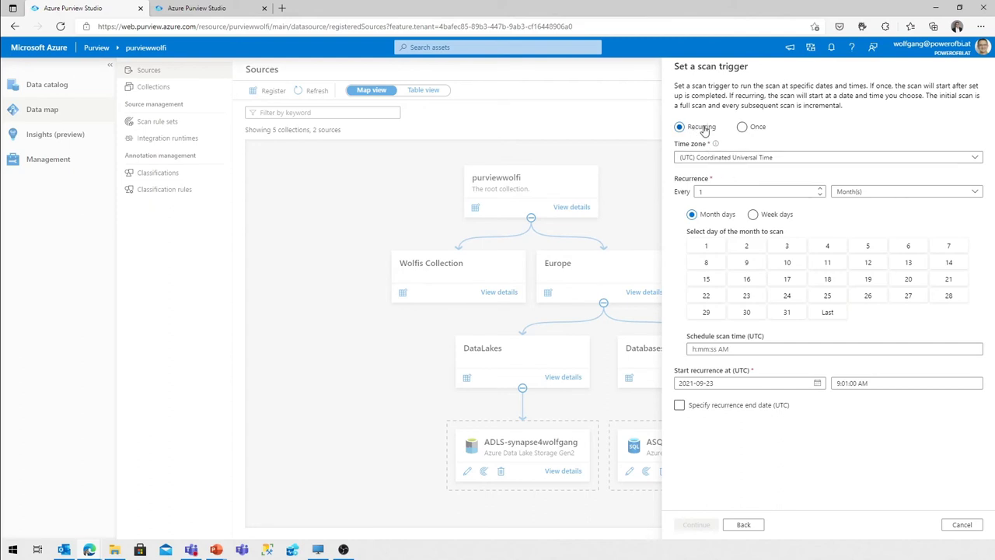
pyautogui.click(742, 128)
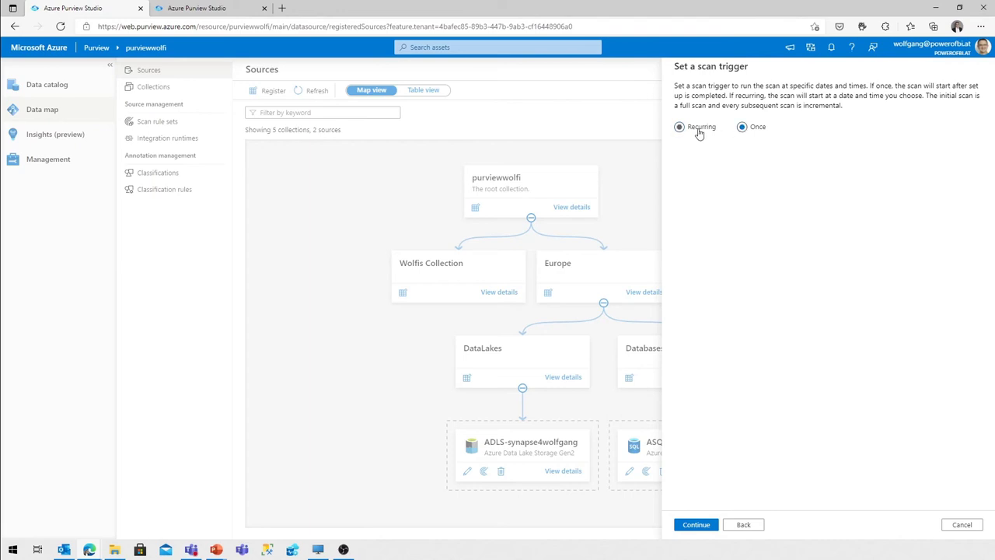
pyautogui.click(678, 127)
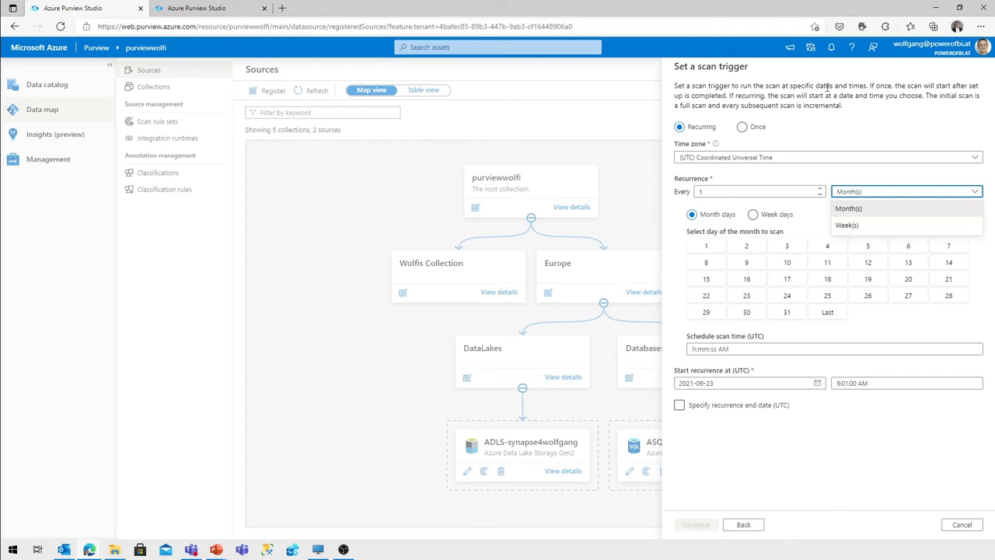
pyautogui.click(742, 127)
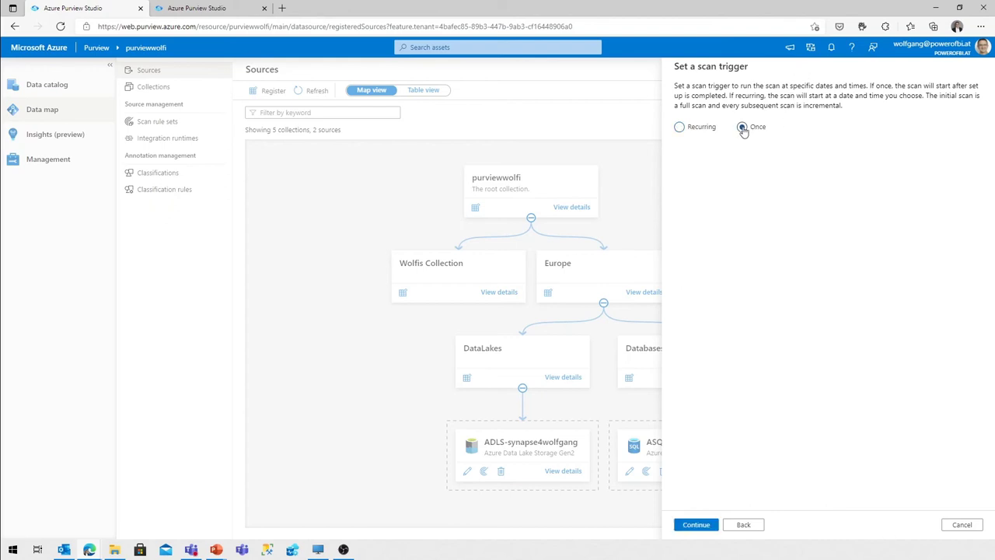
pyautogui.click(695, 524)
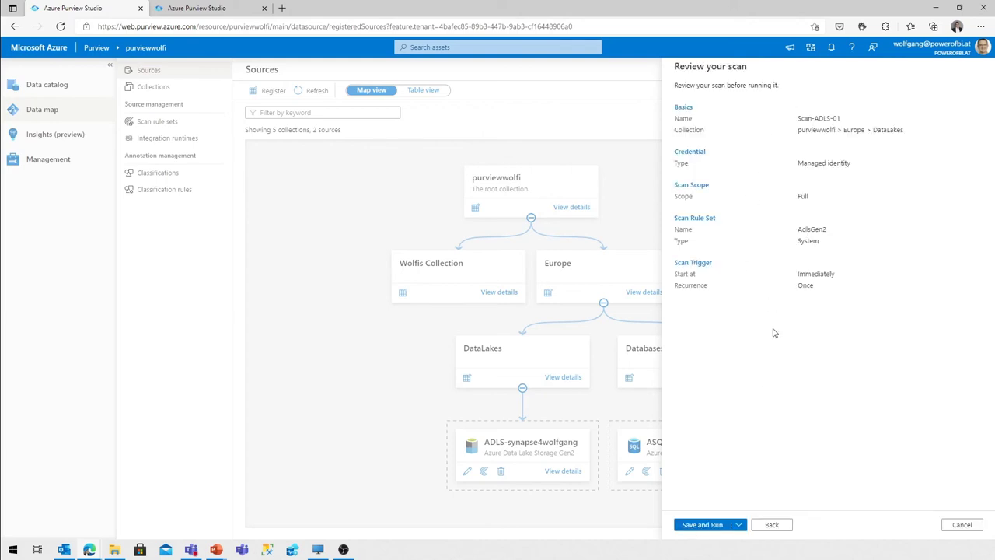
pyautogui.click(702, 524)
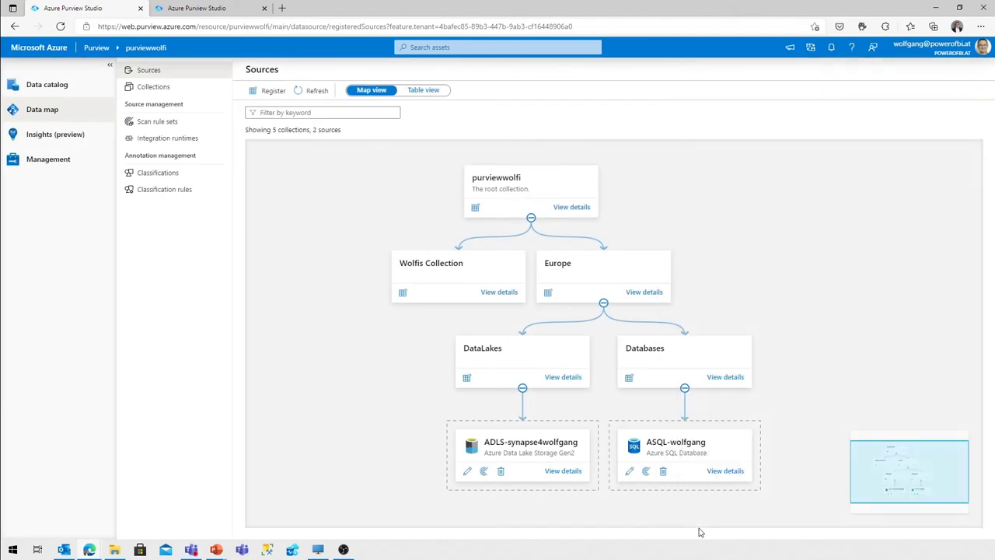
# View sources as a table, check Scan-ADLS-01 is Queued on ADLS-synapse4wolfgang, and return to Sources
pyautogui.click(323, 112)
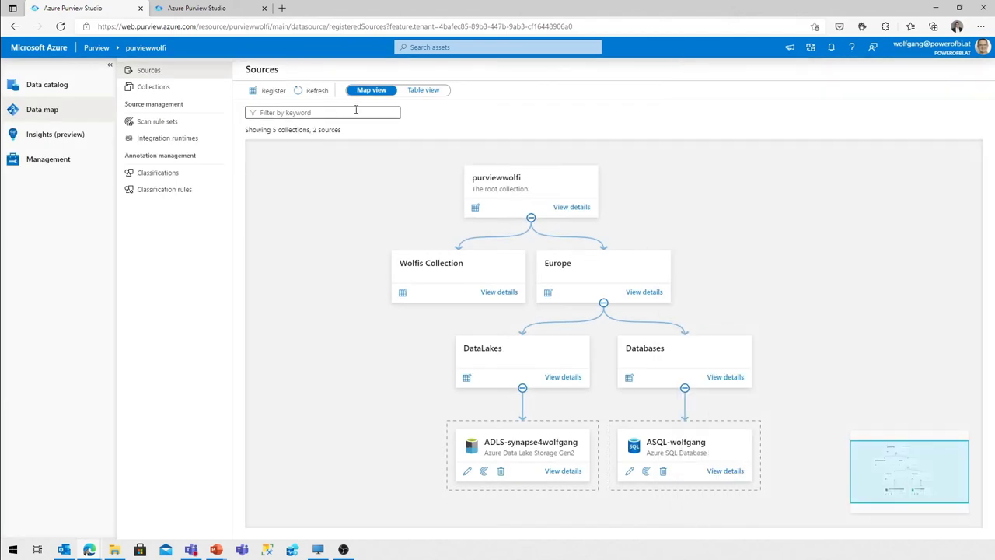
pyautogui.click(423, 88)
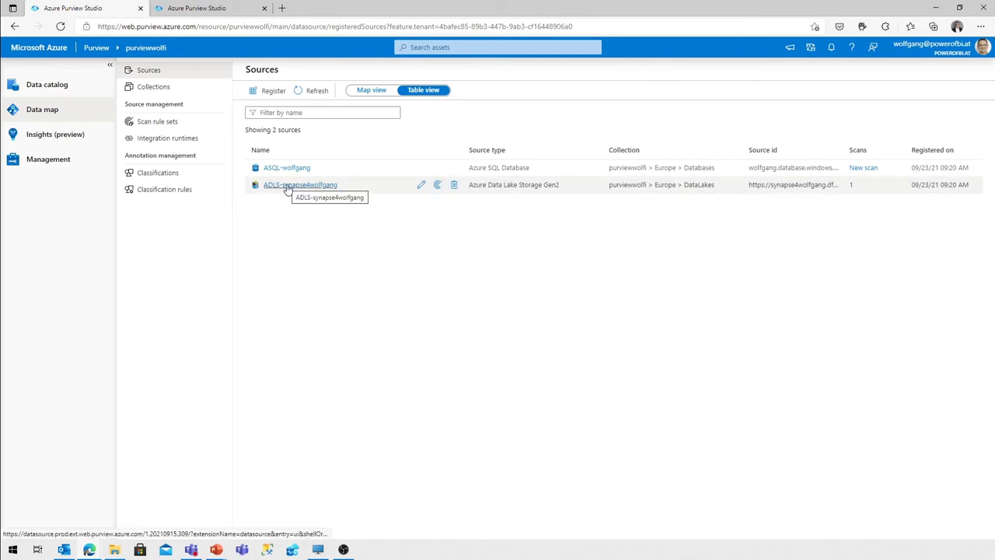
pyautogui.moveTo(869, 181)
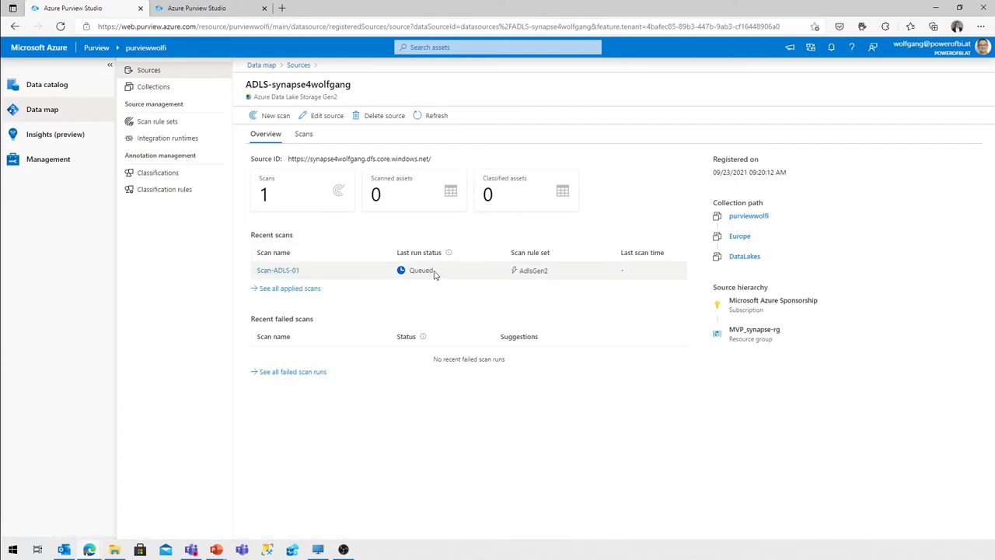
pyautogui.moveTo(432, 273)
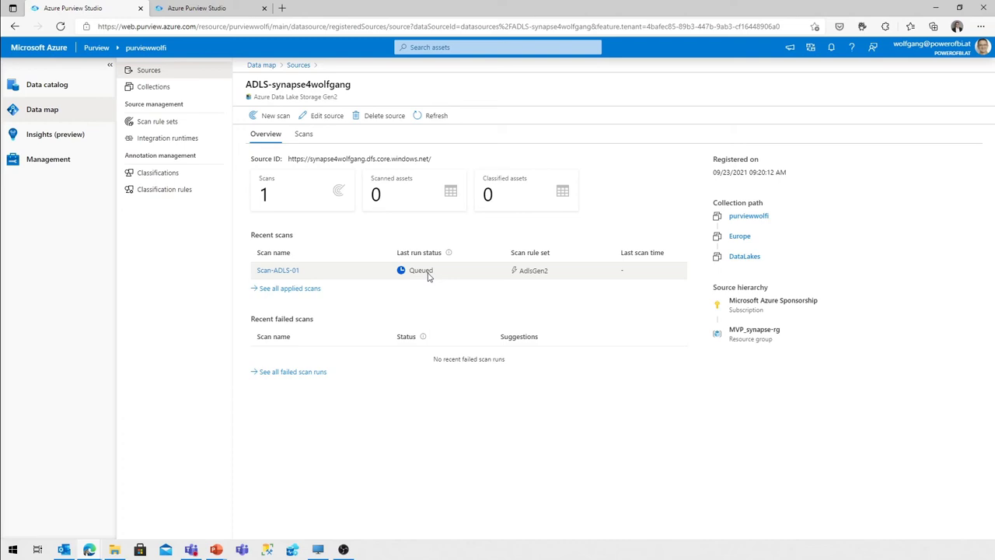
pyautogui.moveTo(417, 264)
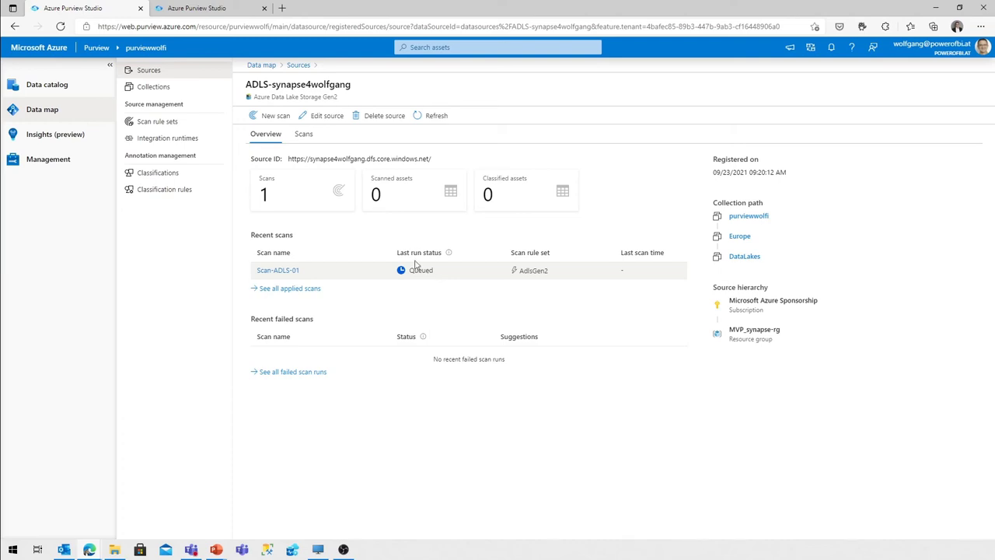
pyautogui.click(298, 66)
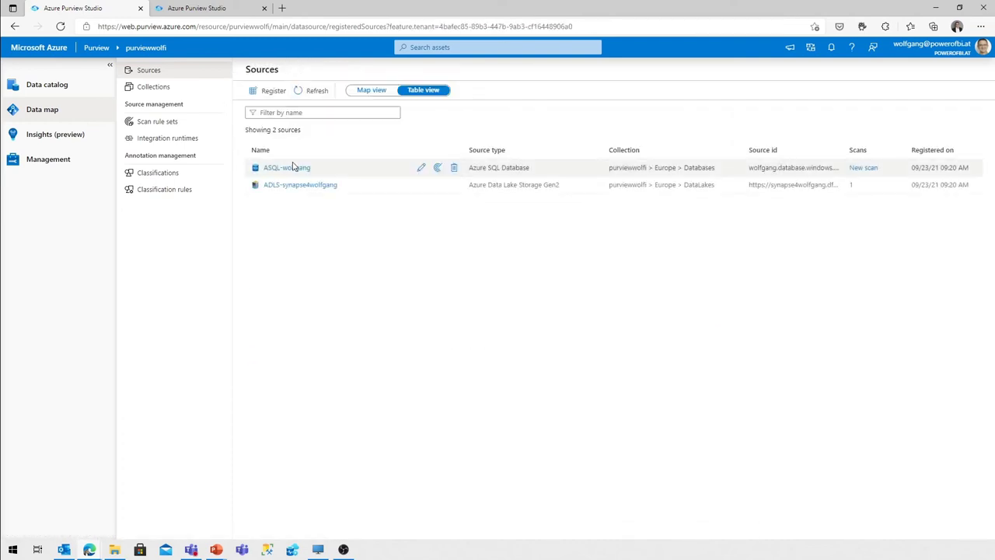
# Start a new ASQL-wolfgang scan named Scan-ASQL-Produktivdatenbank on the UnsereProduktivdatenbank database
pyautogui.click(287, 168)
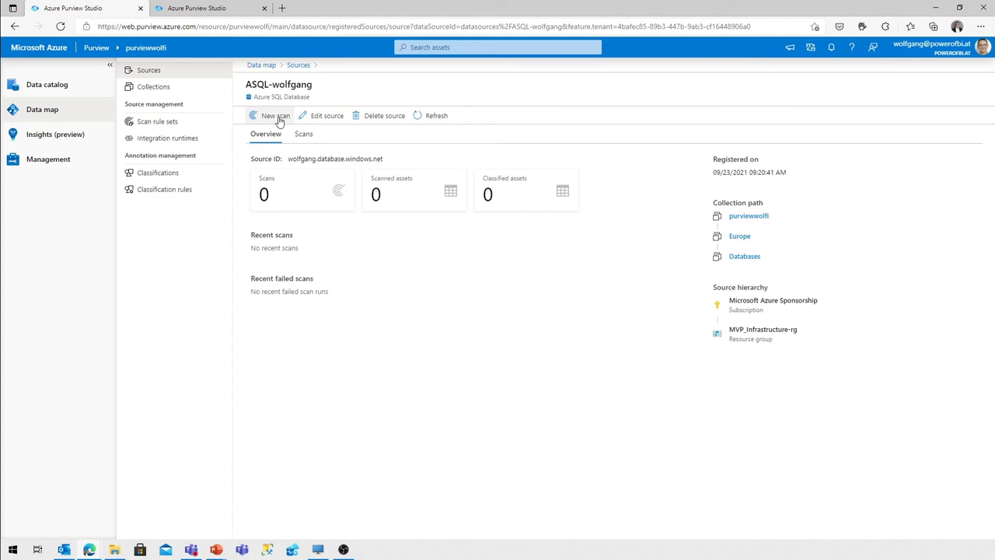
pyautogui.click(275, 115)
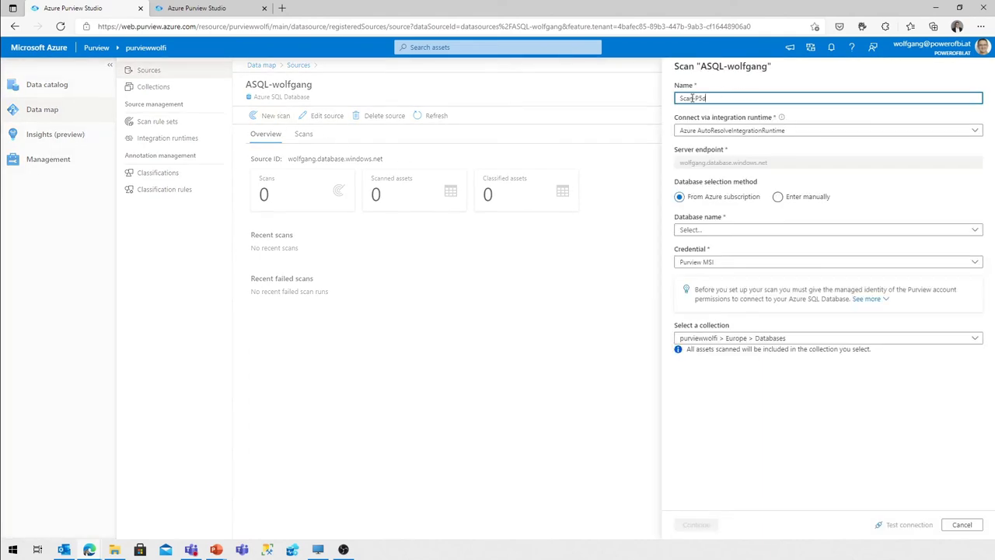
pyautogui.write('Scan-ASQL-')
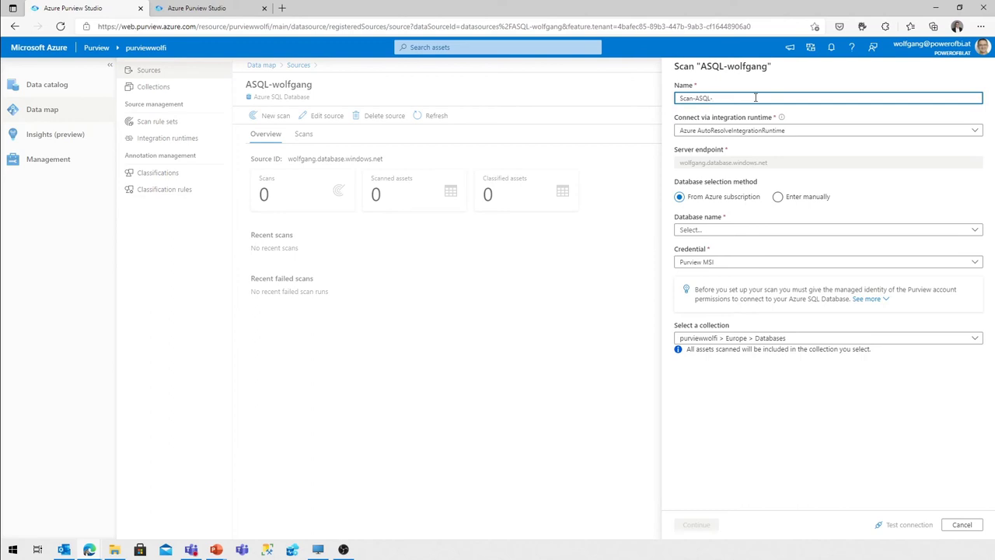
pyautogui.click(828, 230)
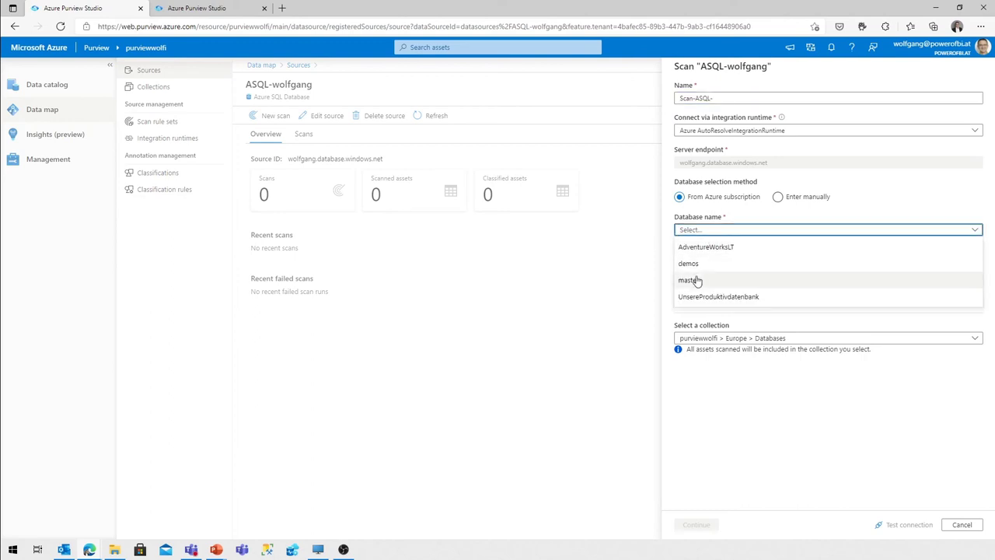
pyautogui.moveTo(719, 296)
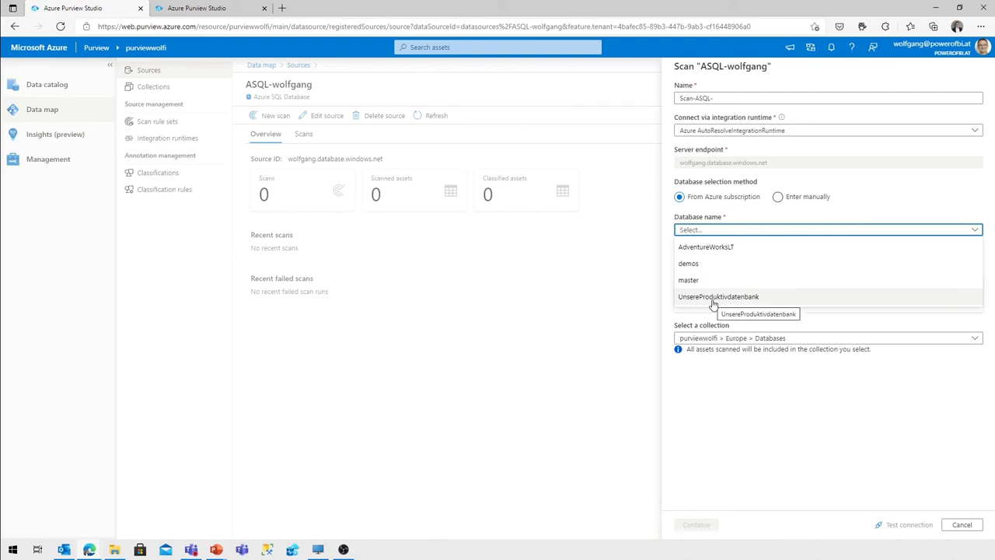
pyautogui.click(718, 296)
pyautogui.write('Produktivd')
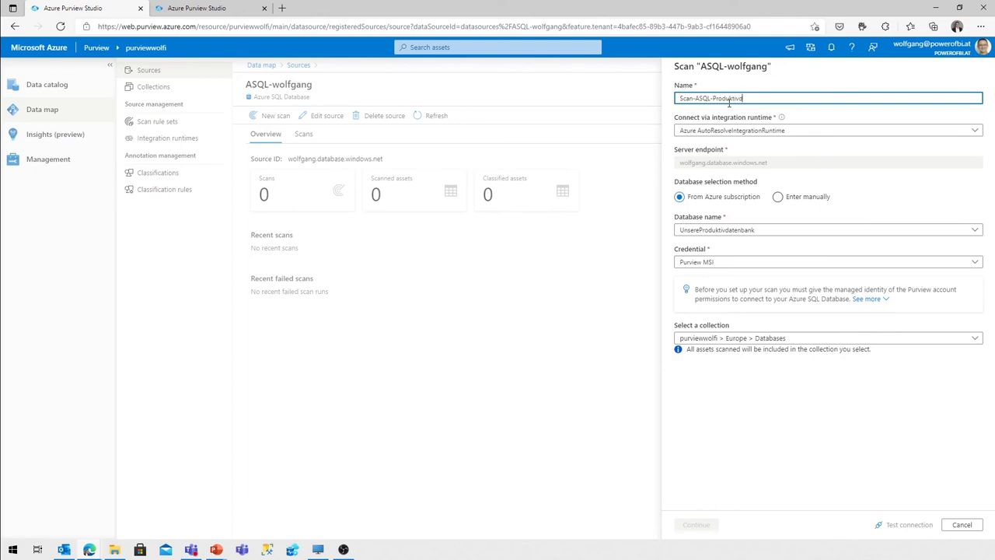
pyautogui.moveTo(783, 118)
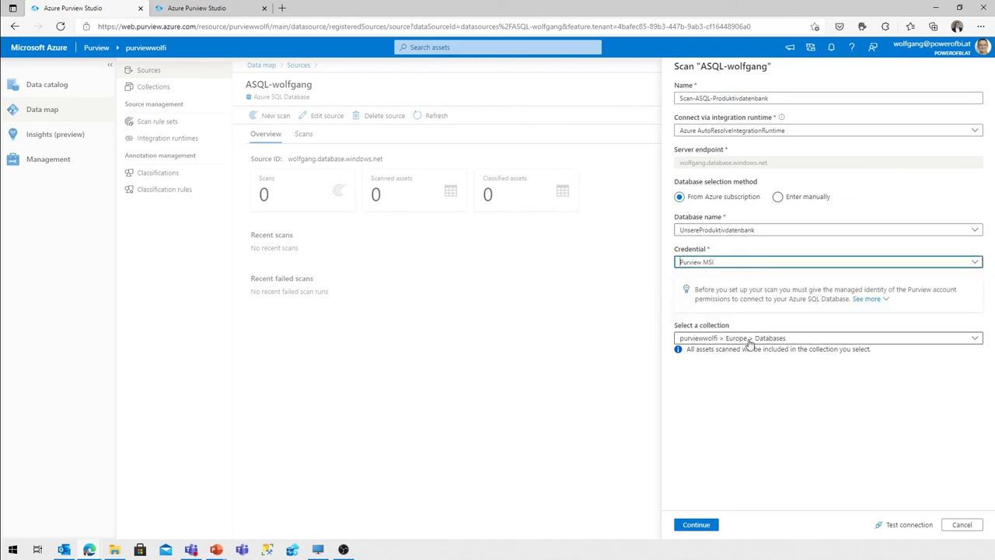
# Test the database connection successfully and continue to scoping
pyautogui.click(908, 524)
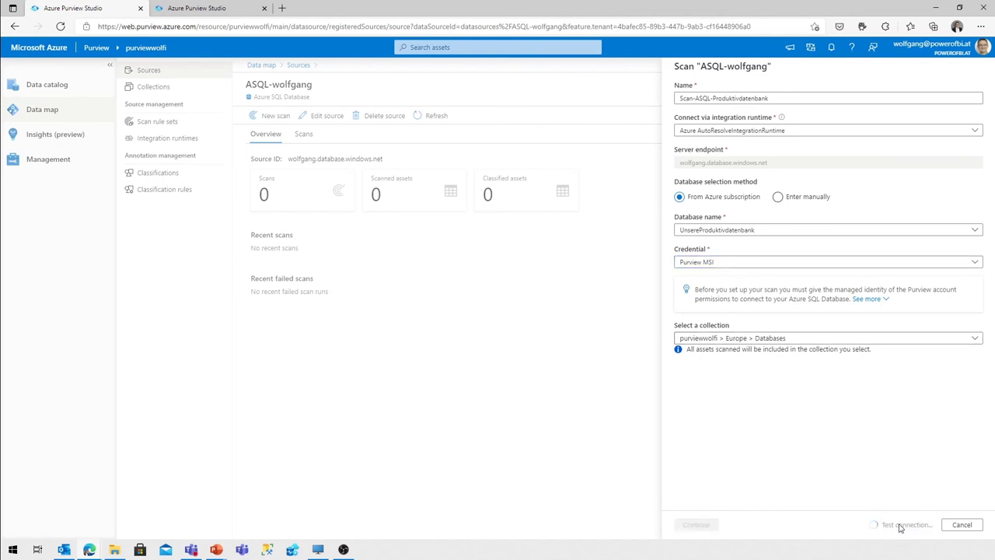
pyautogui.click(908, 524)
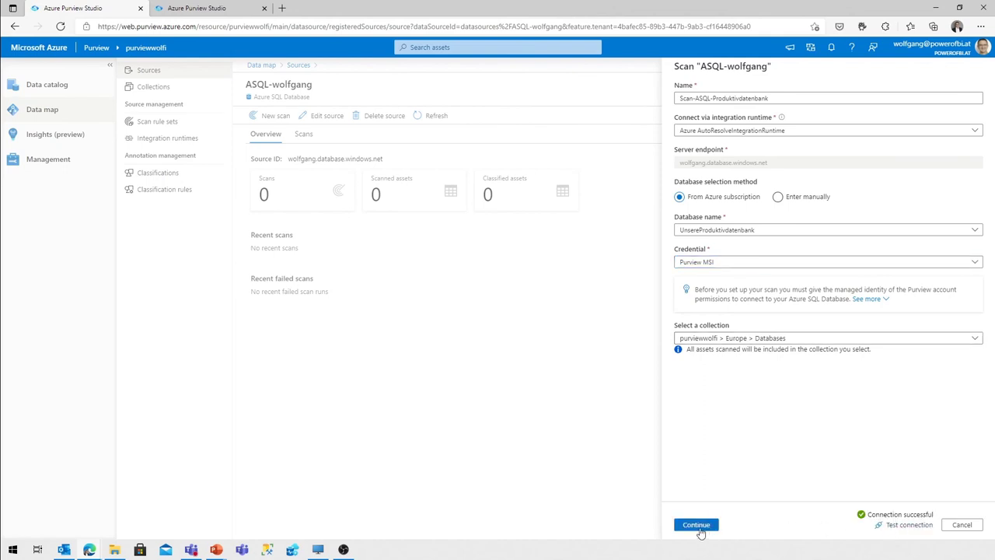
pyautogui.click(697, 525)
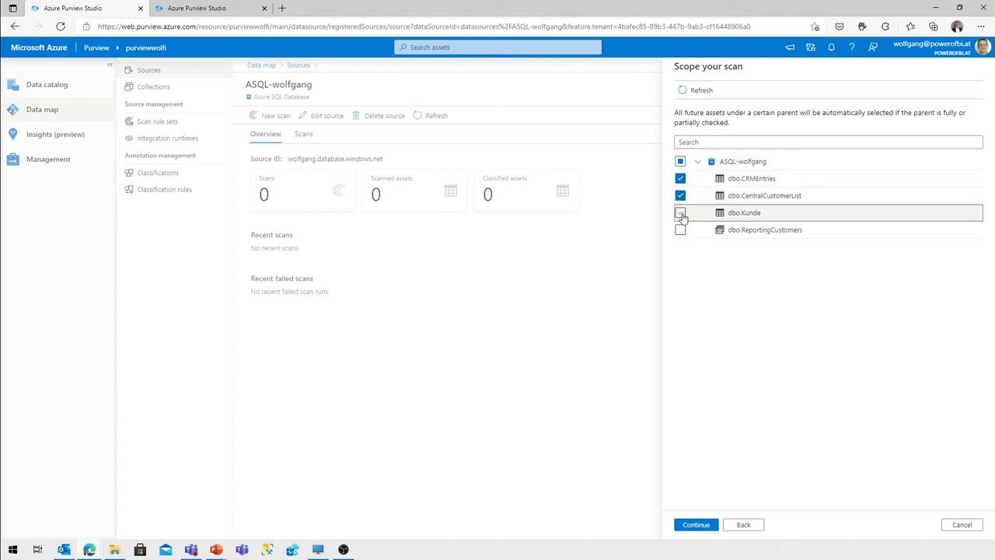
# Include dbo.Kunde and dbo.ReportingCustomers so all four tables are scoped, and accept the AzureSqlDatabase rule set
pyautogui.click(681, 212)
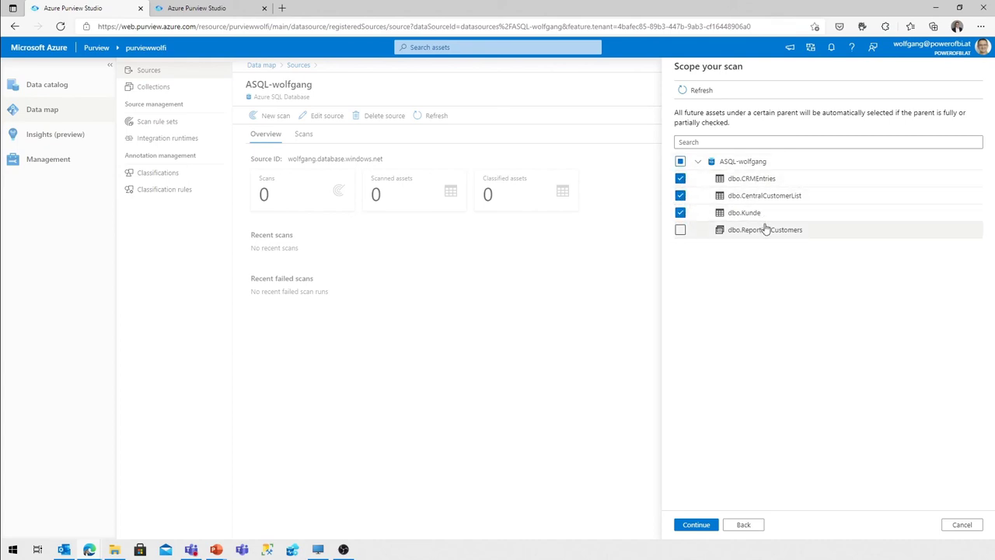
pyautogui.moveTo(749, 202)
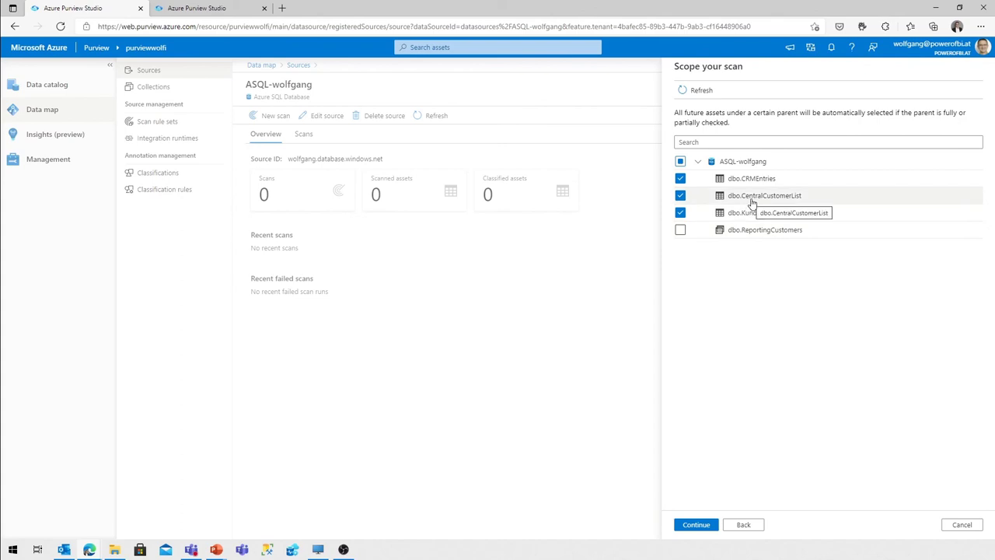
pyautogui.click(681, 161)
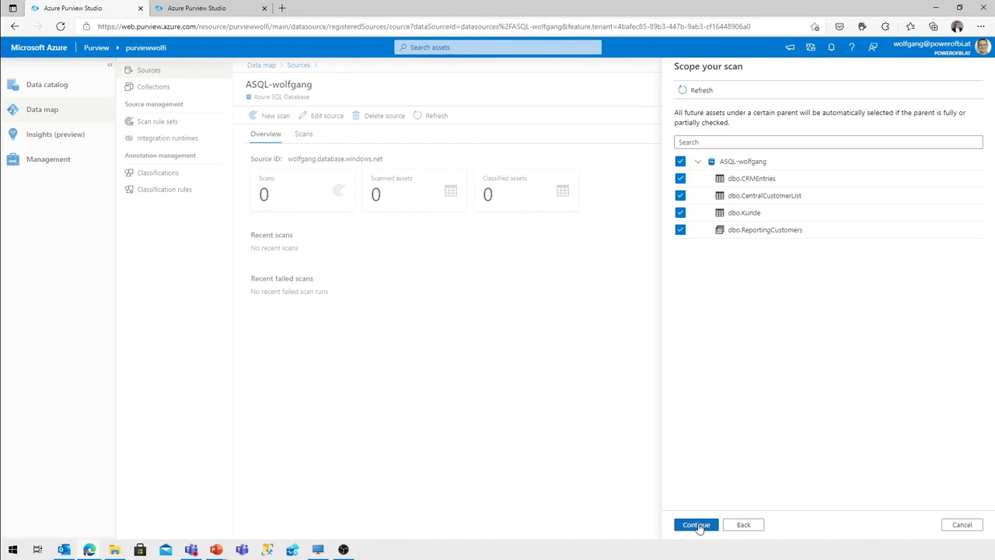
pyautogui.click(695, 524)
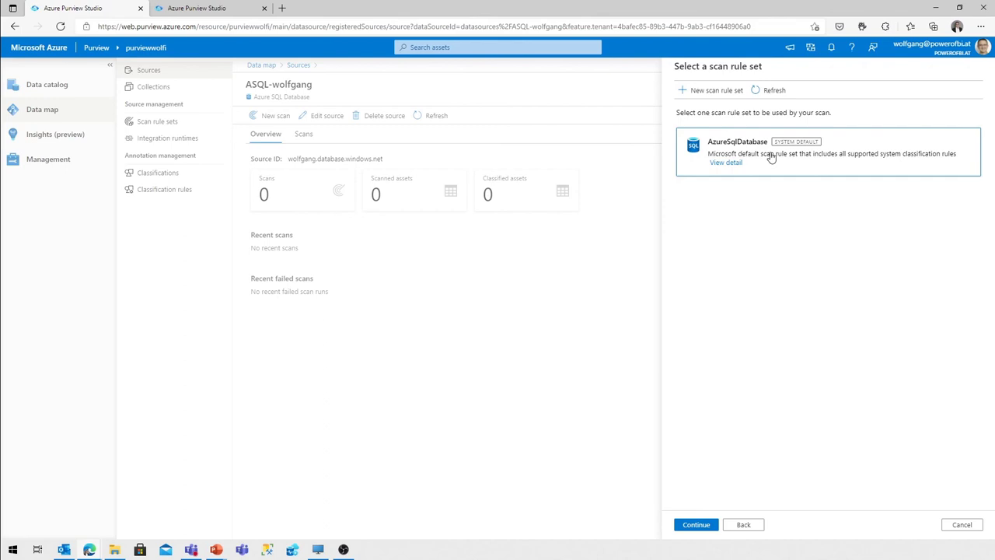
pyautogui.click(695, 524)
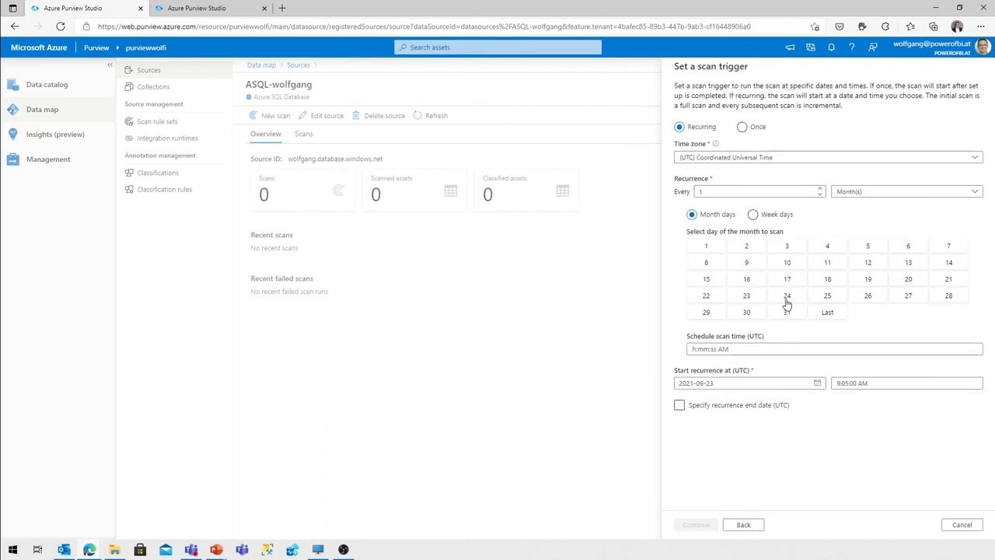
pyautogui.moveTo(765, 137)
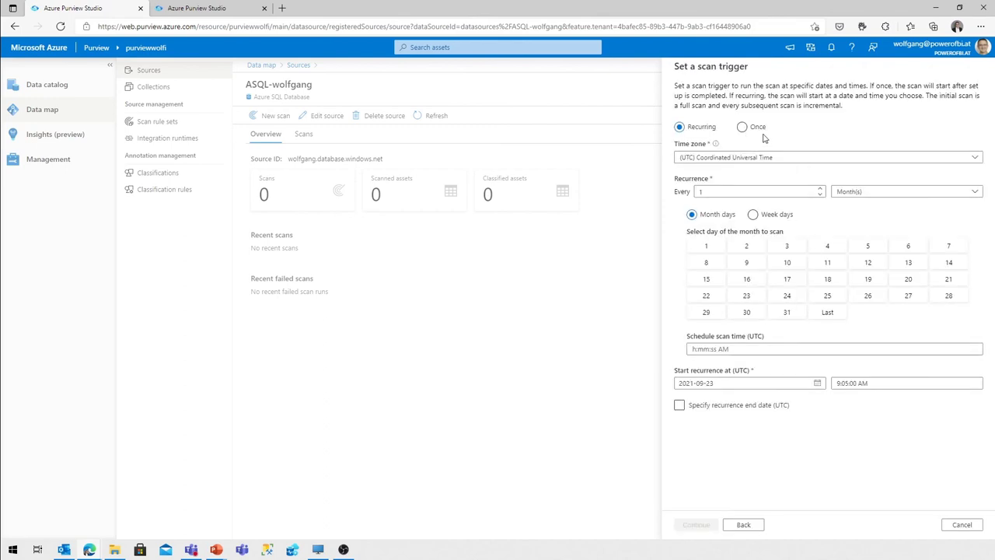
# Set the trigger to Once, review, then Save and Run Scan-ASQL-Produktivdatenbank
pyautogui.click(742, 127)
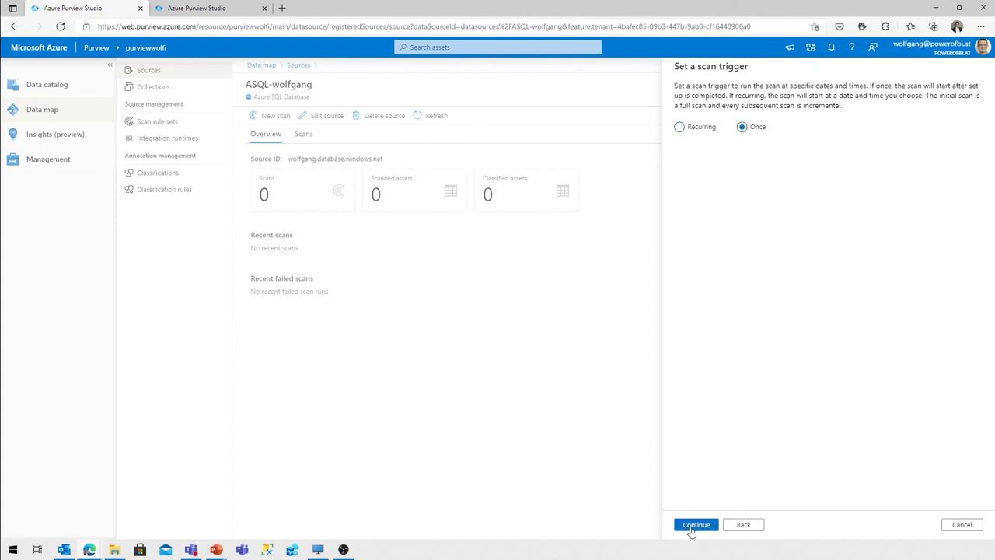
pyautogui.click(696, 524)
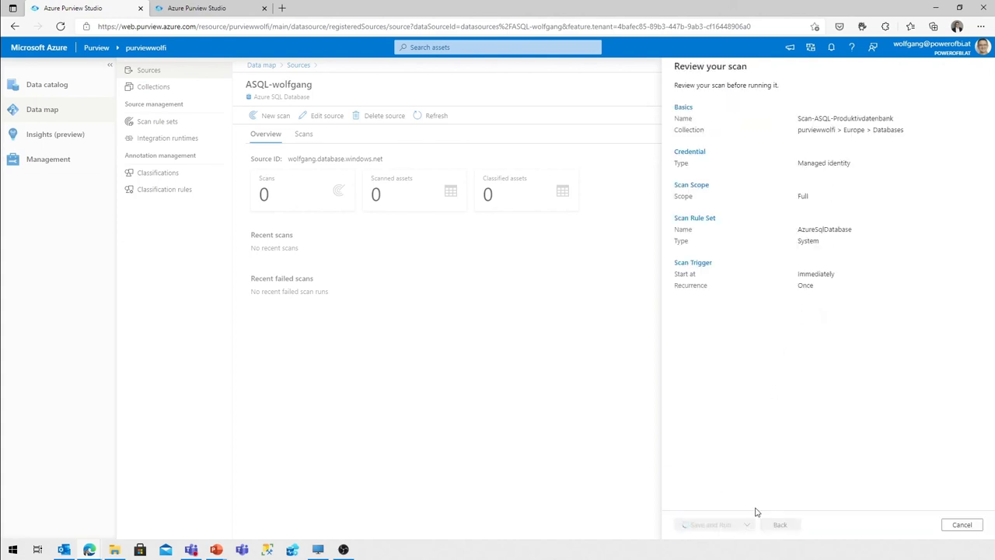
pyautogui.click(709, 524)
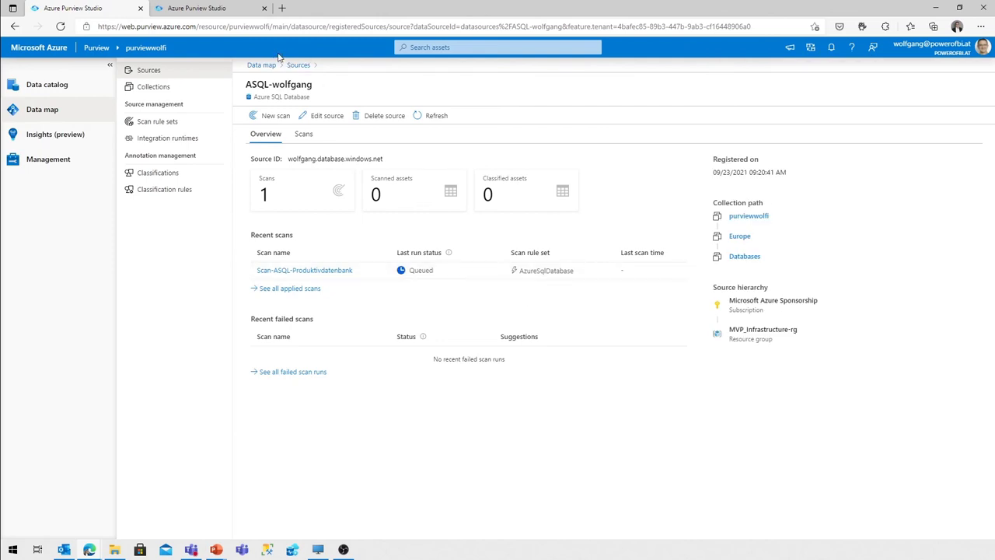
pyautogui.moveTo(326, 270)
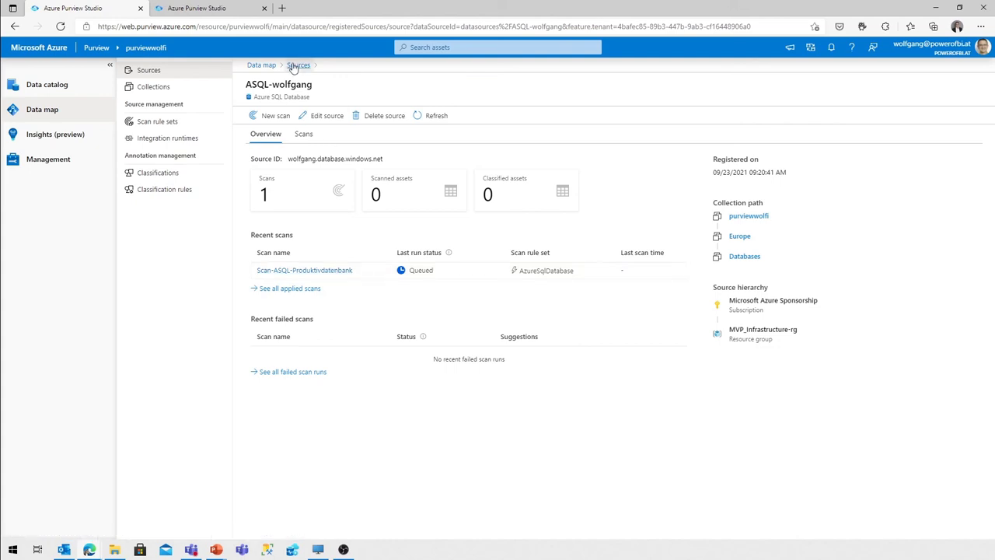
# Open ADLS-synapse4wolfgang, refresh, and view Scan-ADLS-01's run history showing the scan in progress
pyautogui.click(299, 66)
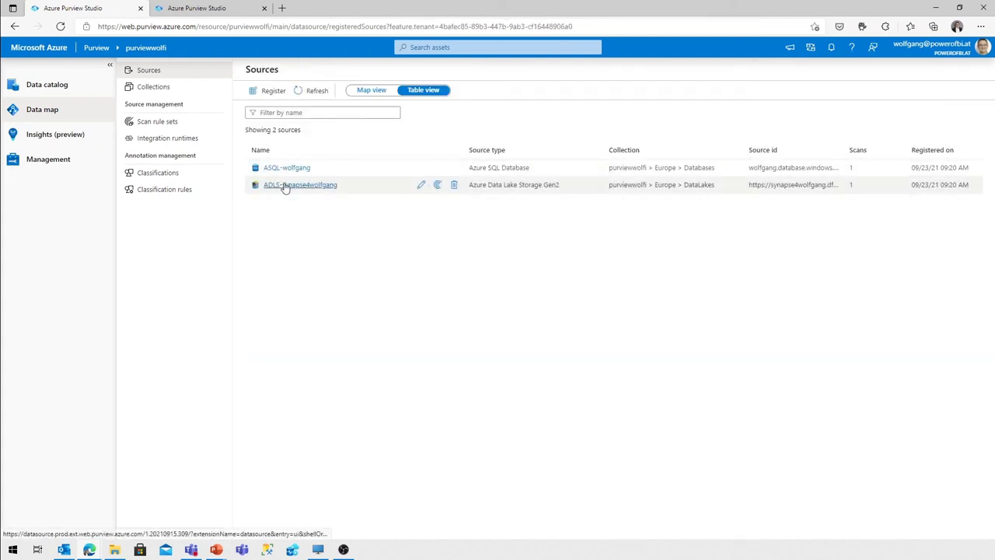
pyautogui.click(300, 184)
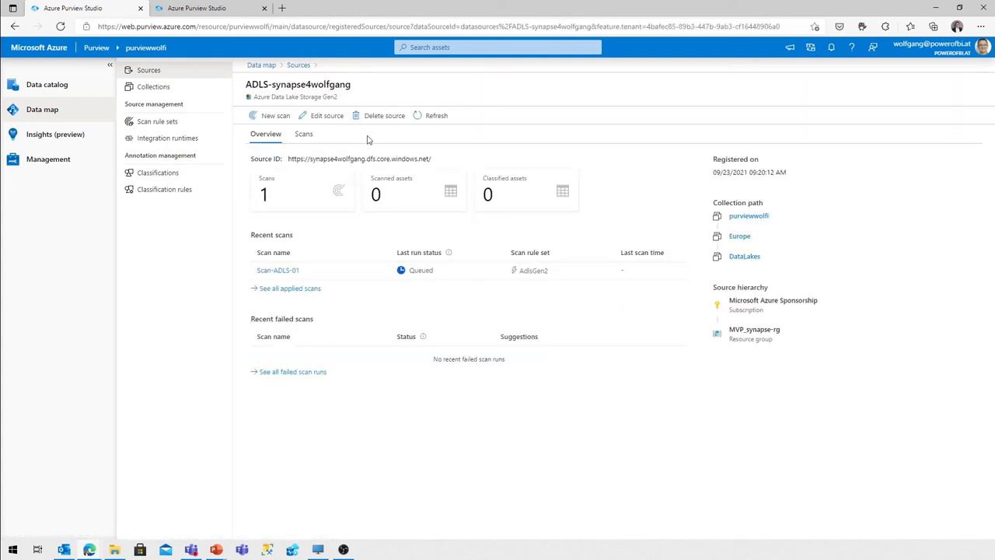
pyautogui.click(432, 115)
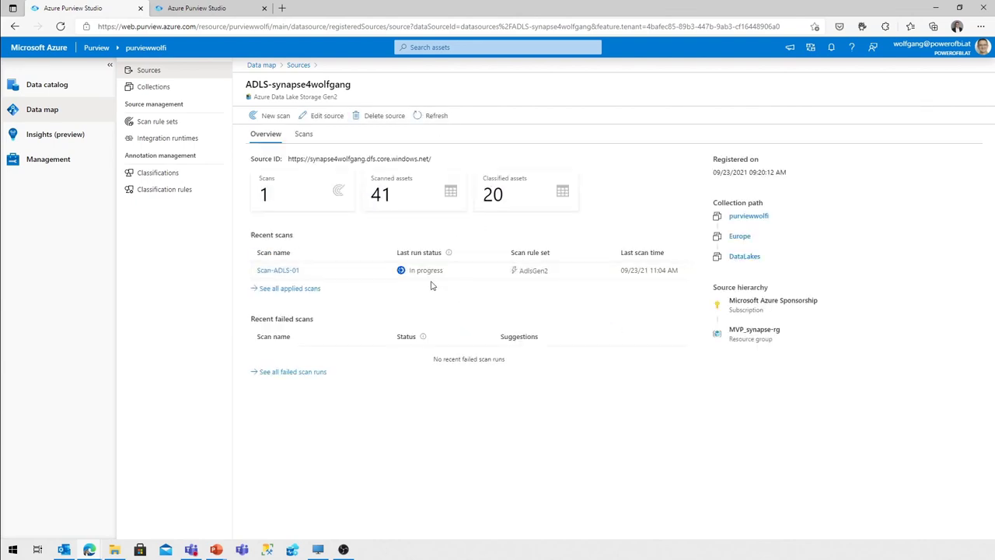
pyautogui.click(277, 271)
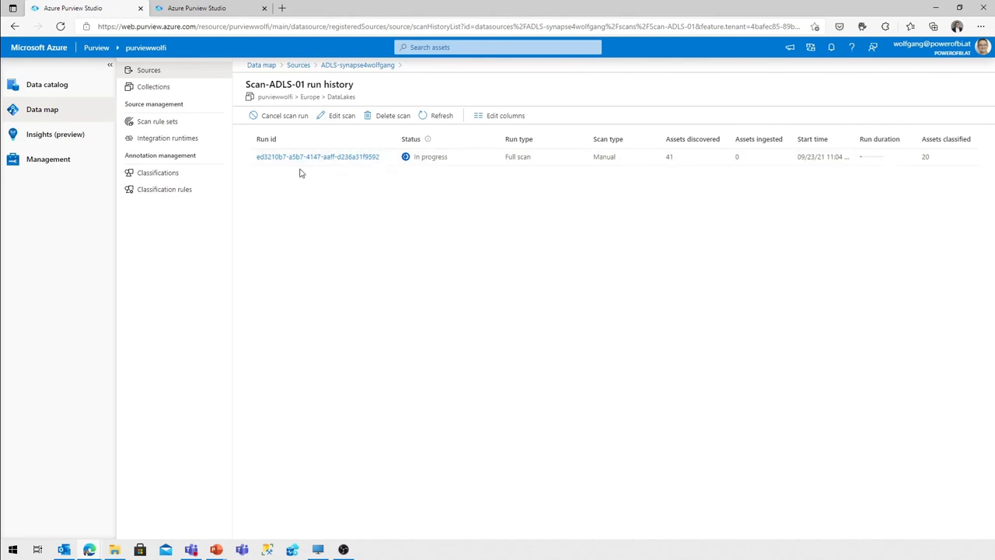
pyautogui.moveTo(319, 156)
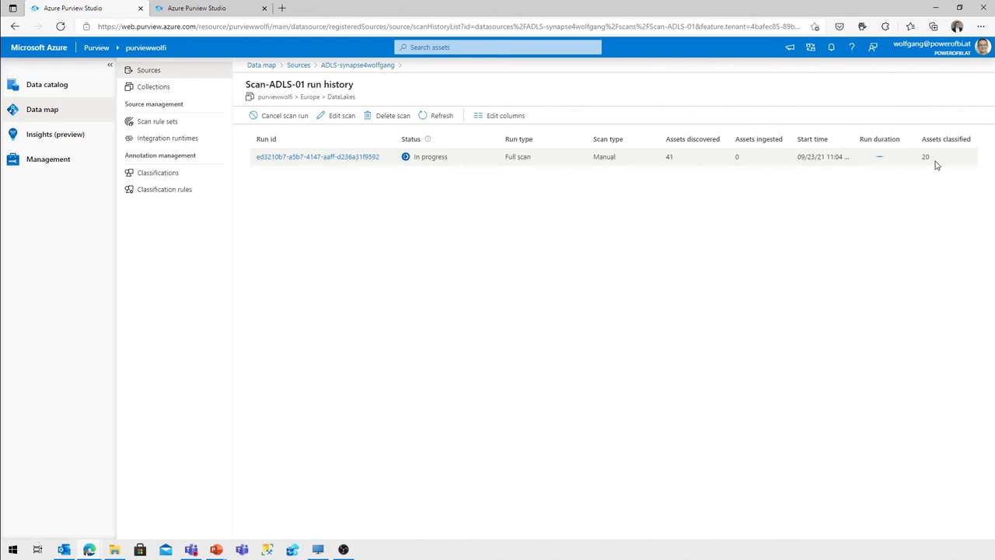
pyautogui.moveTo(556, 243)
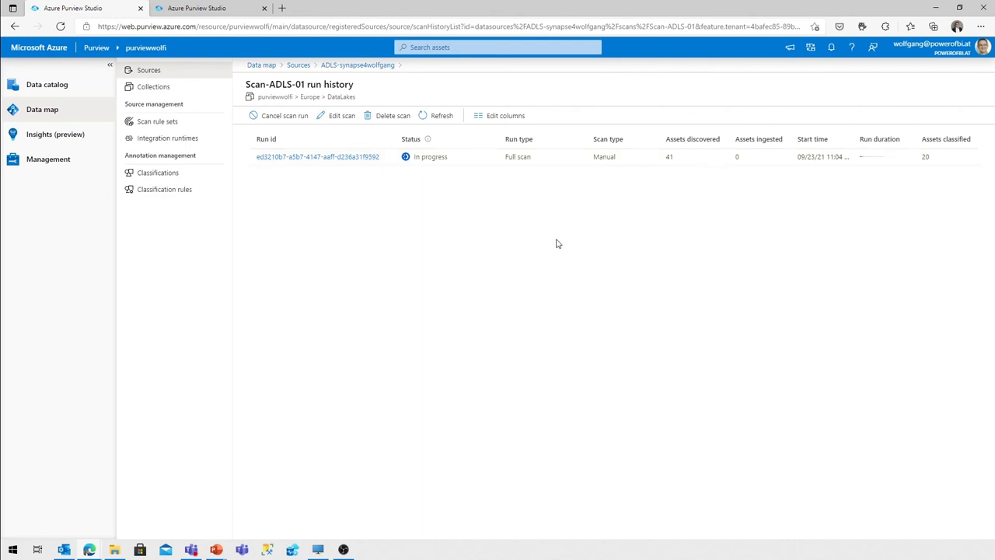
pyautogui.moveTo(526, 204)
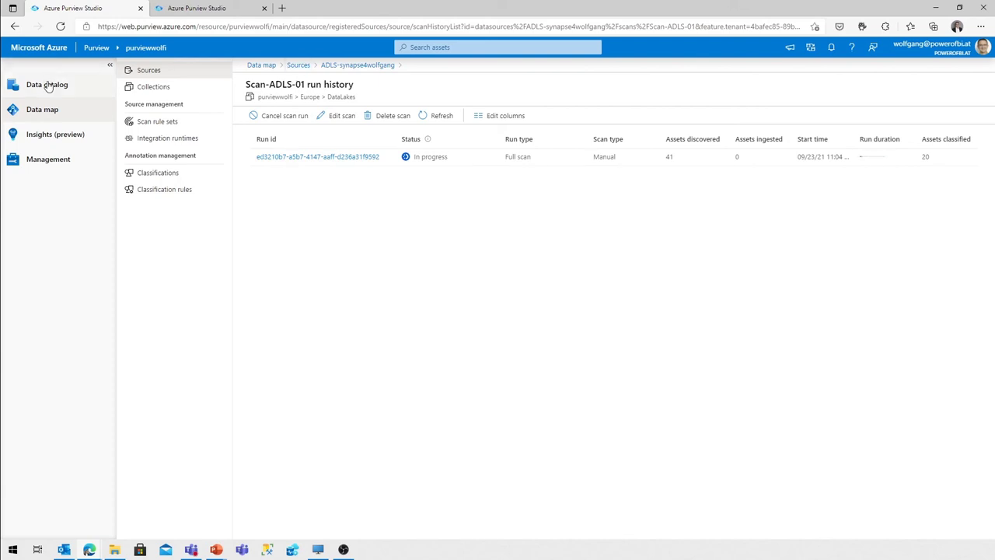
# Return to the purviewwolfi data catalog home showing 2 sources and 41 assets
pyautogui.click(46, 84)
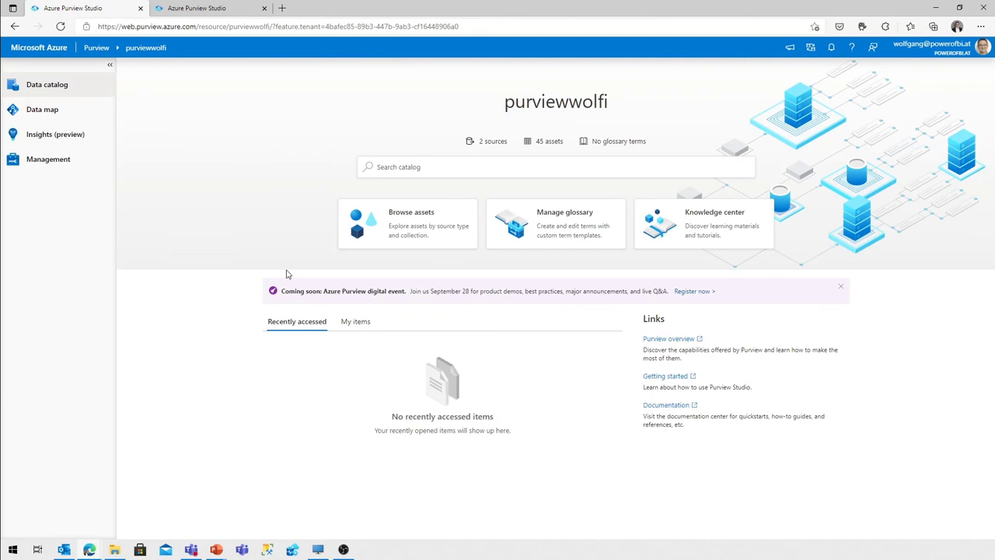
pyautogui.moveTo(41, 495)
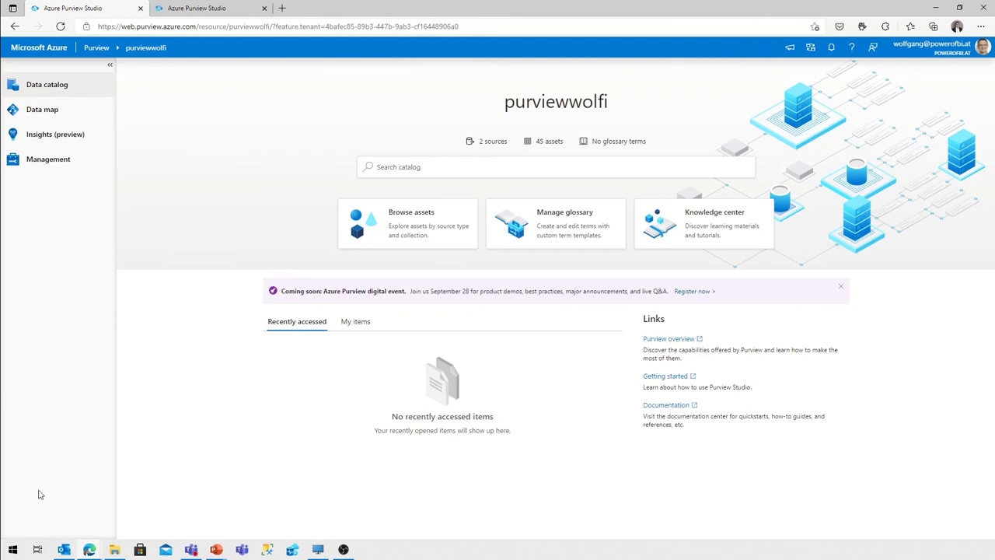